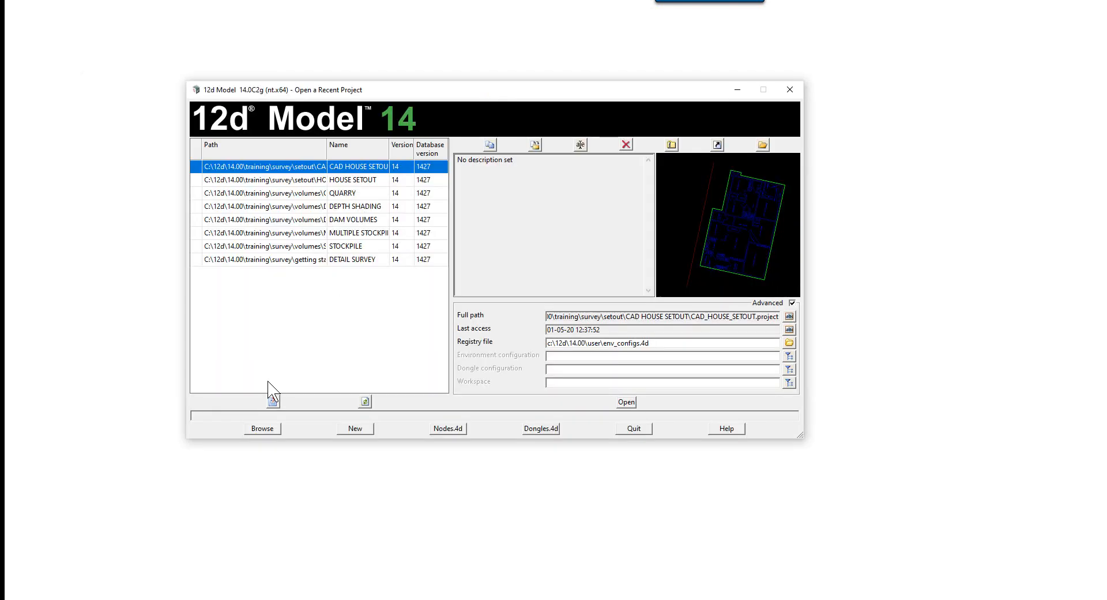
# Start a new project with the training\survey\setout folder as its location.
pyautogui.click(354, 428)
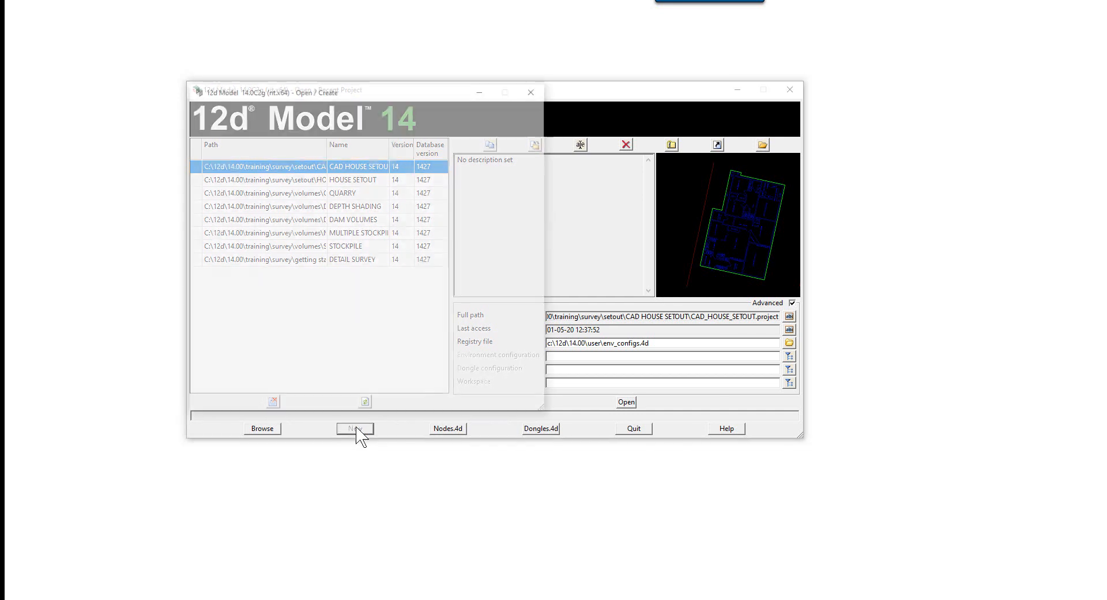
pyautogui.click(355, 428)
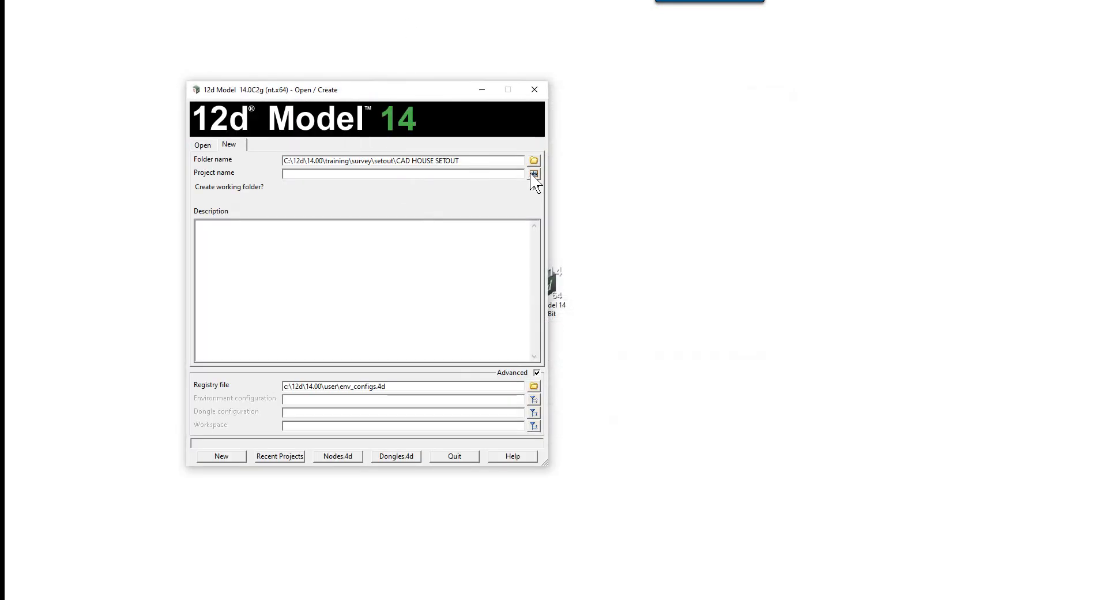
pyautogui.click(533, 174)
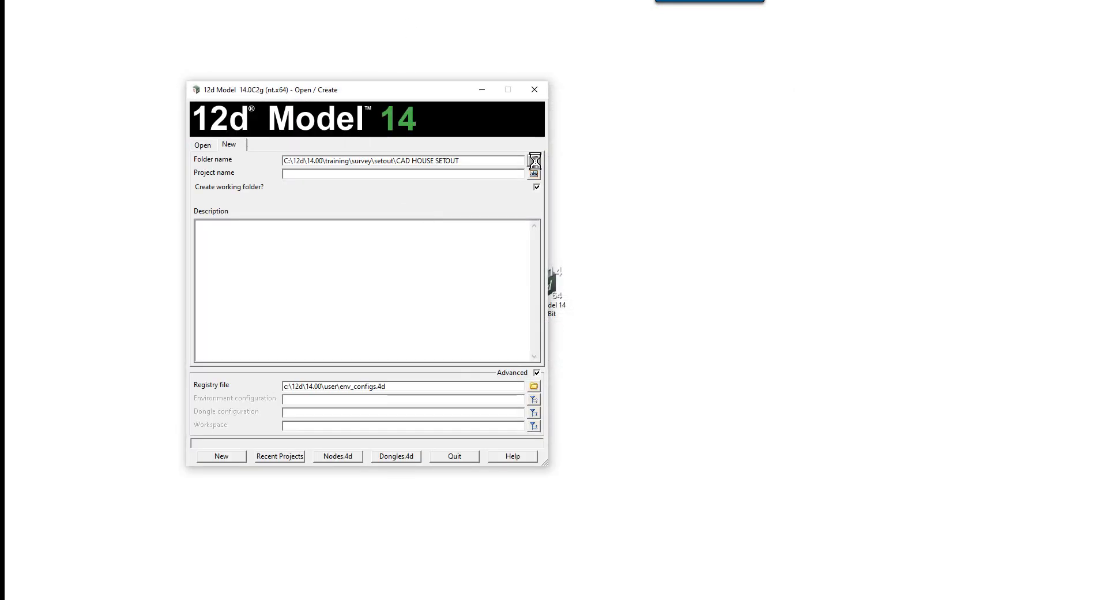
pyautogui.click(534, 160)
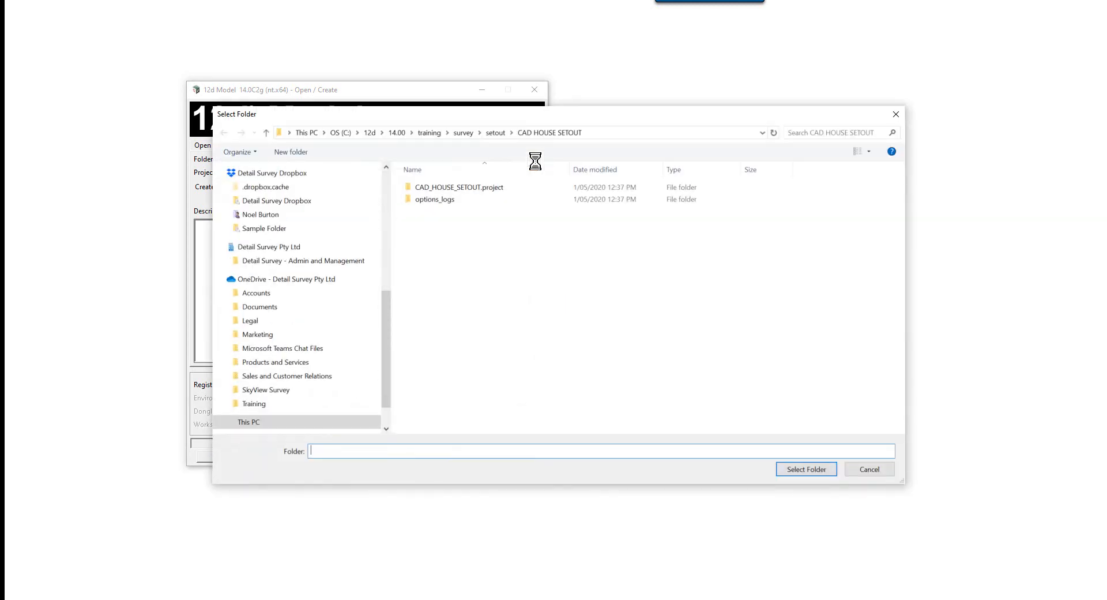
pyautogui.click(494, 133)
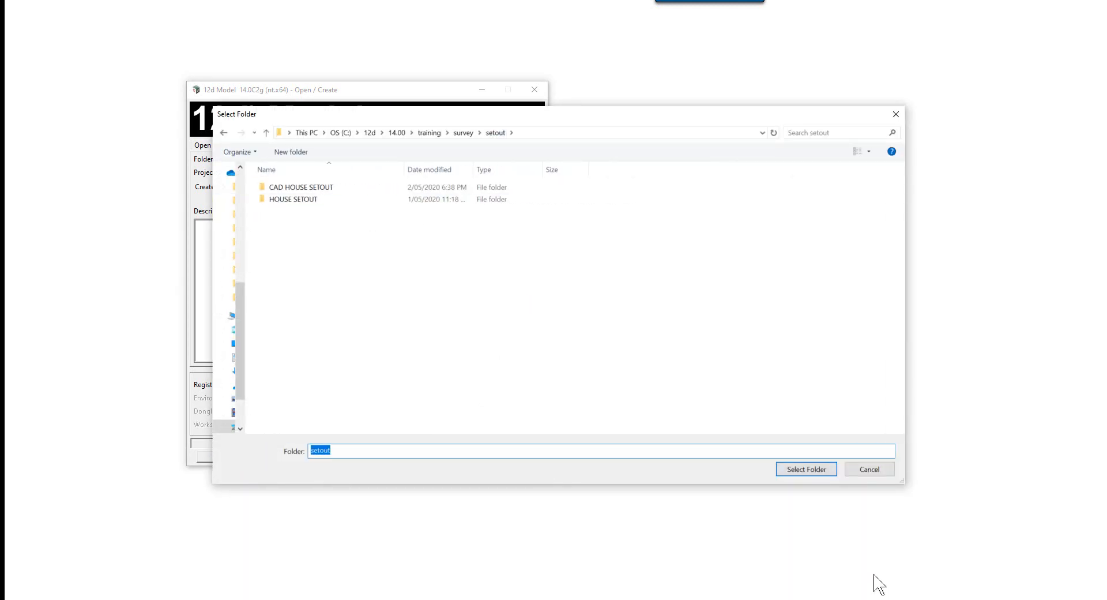
pyautogui.click(805, 468)
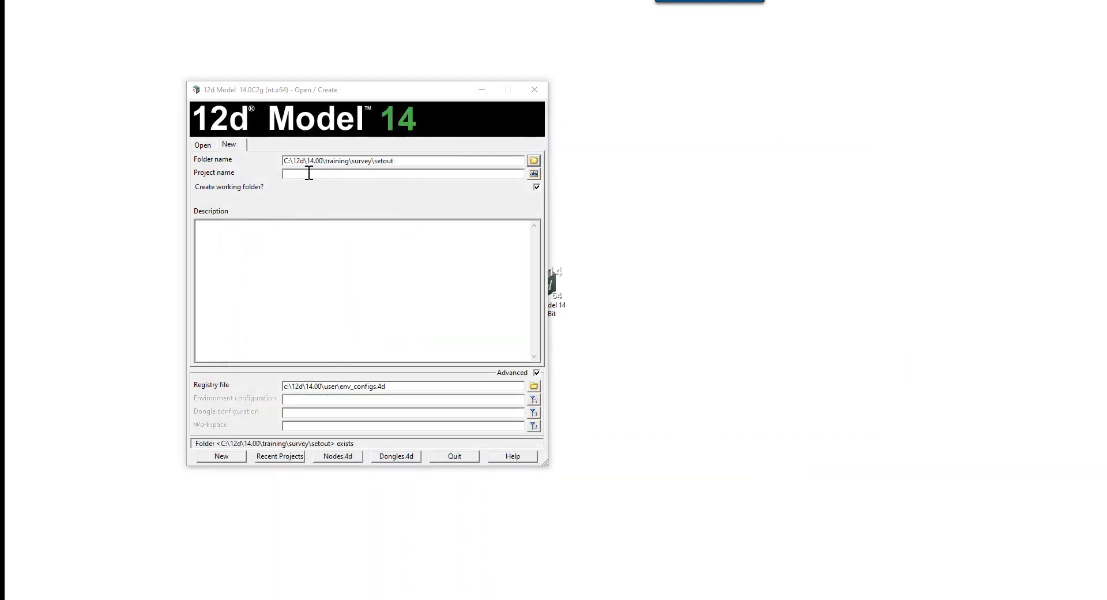
# Name the project DRAIN SETOUT and create it.
pyautogui.write('D')
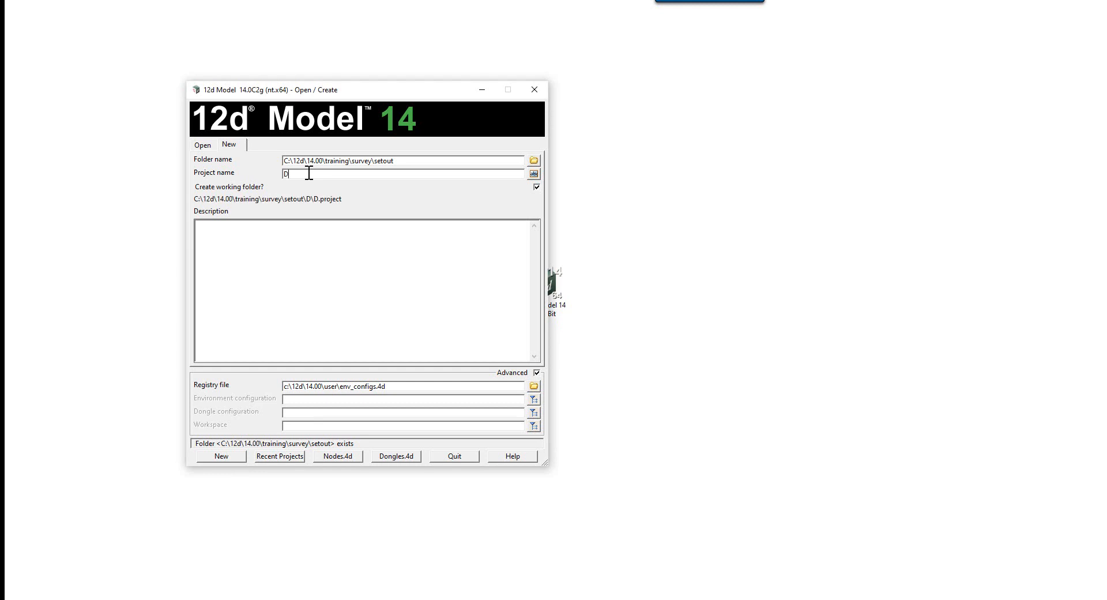
pyautogui.write('RAIN SETOUT')
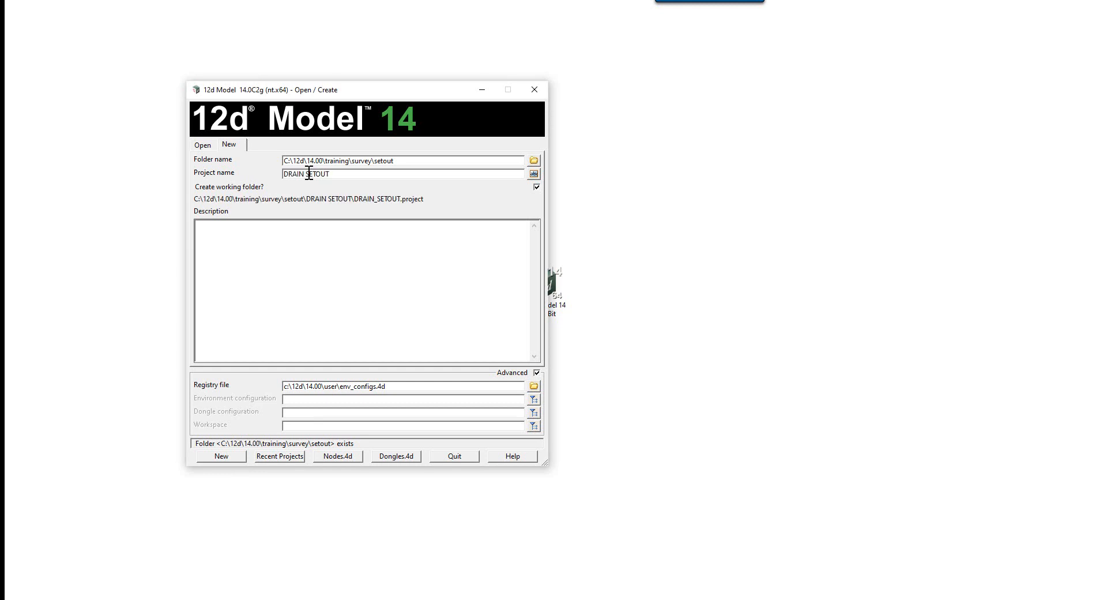
pyautogui.click(222, 455)
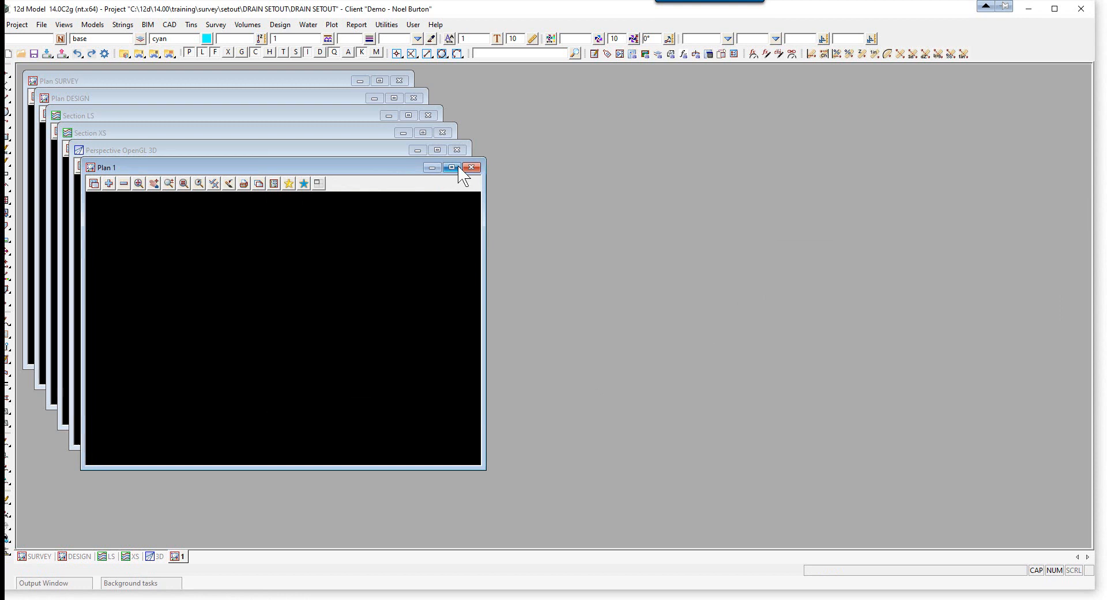
# Enlarge Plan 1 and bring up the DWG/DXF/DXB data input settings.
pyautogui.click(451, 167)
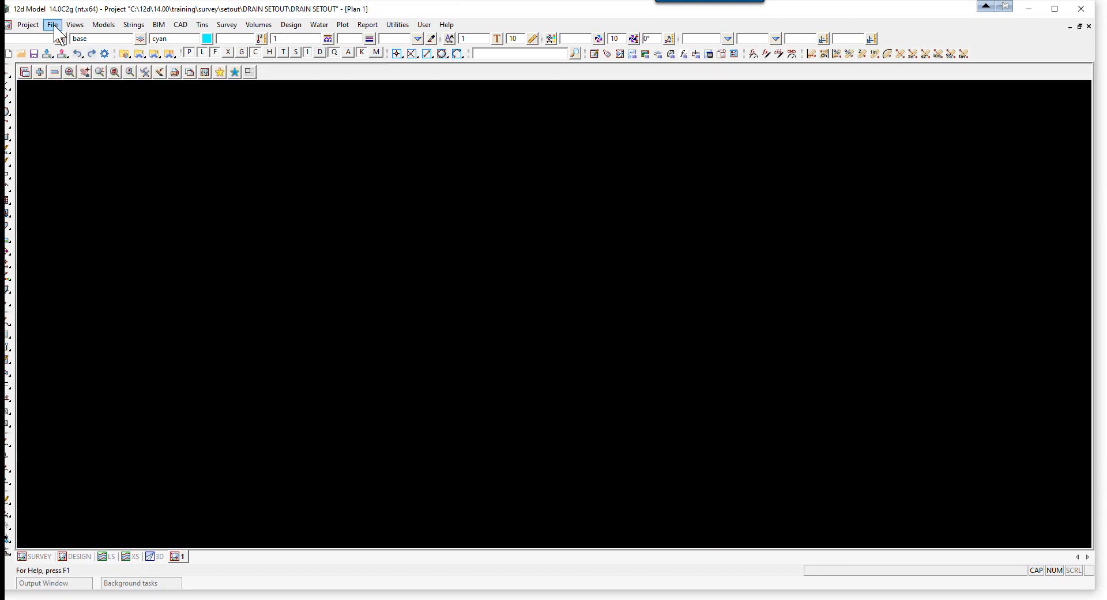
pyautogui.click(52, 24)
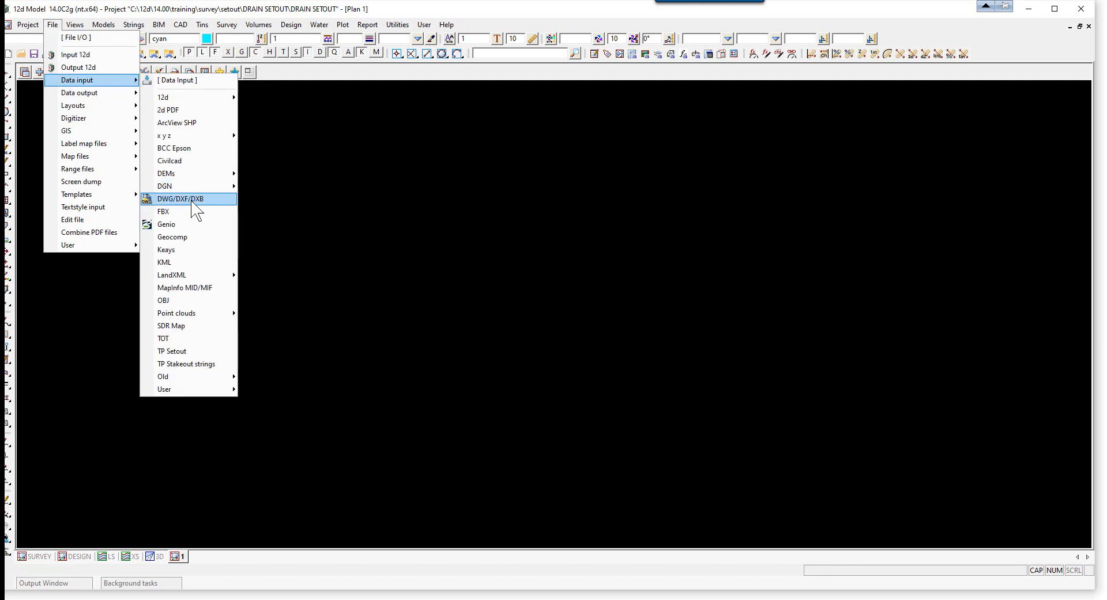
pyautogui.click(179, 198)
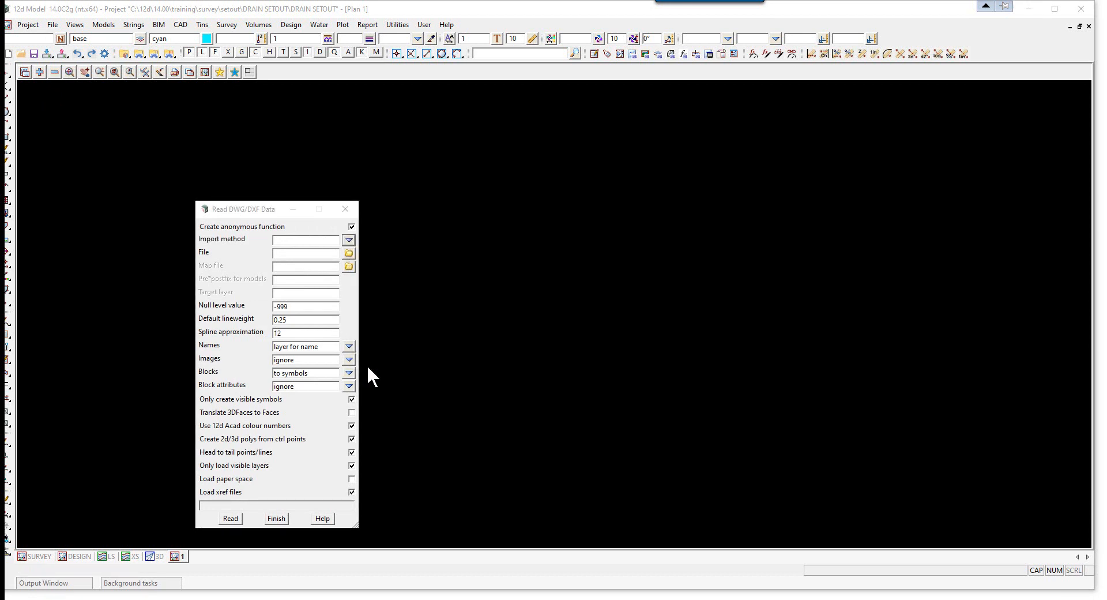
# Read DRAIN.dwg from the setout folder with DWG as the model prefix.
pyautogui.click(348, 252)
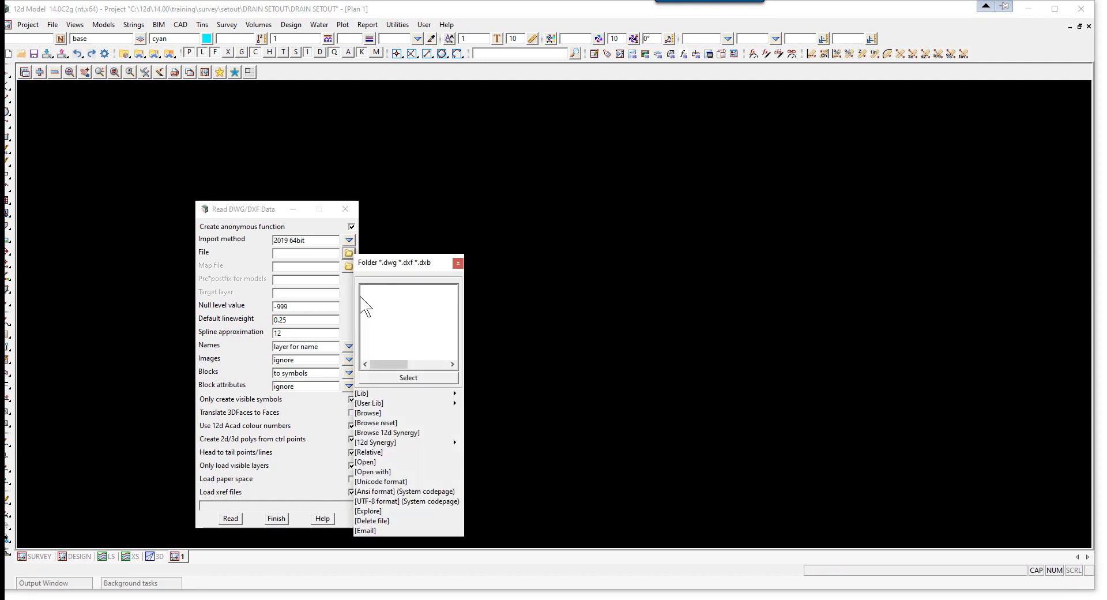
pyautogui.moveTo(372, 423)
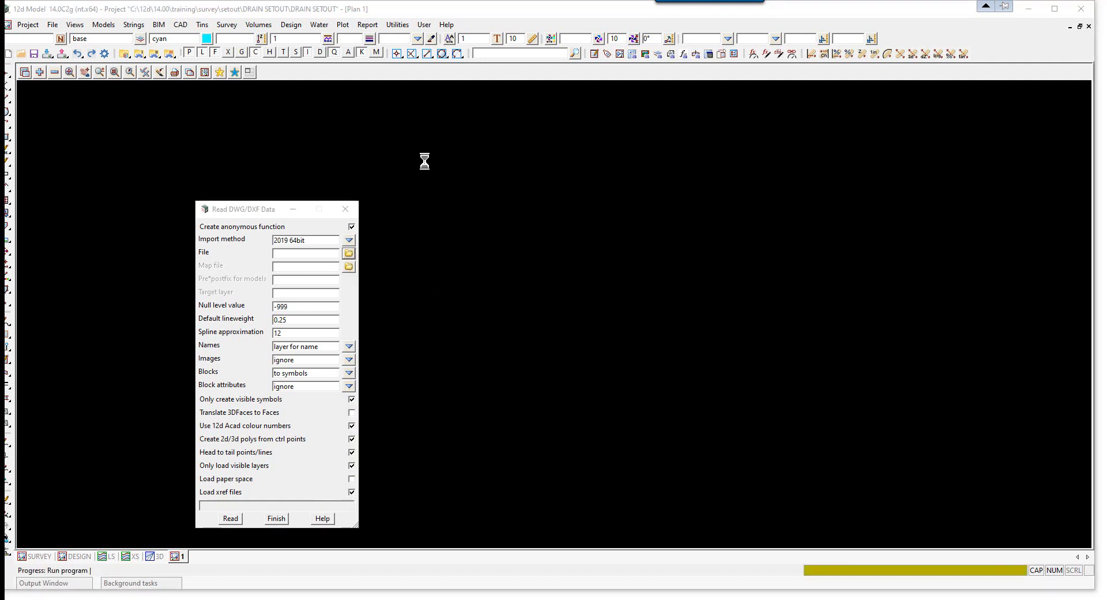
pyautogui.click(349, 253)
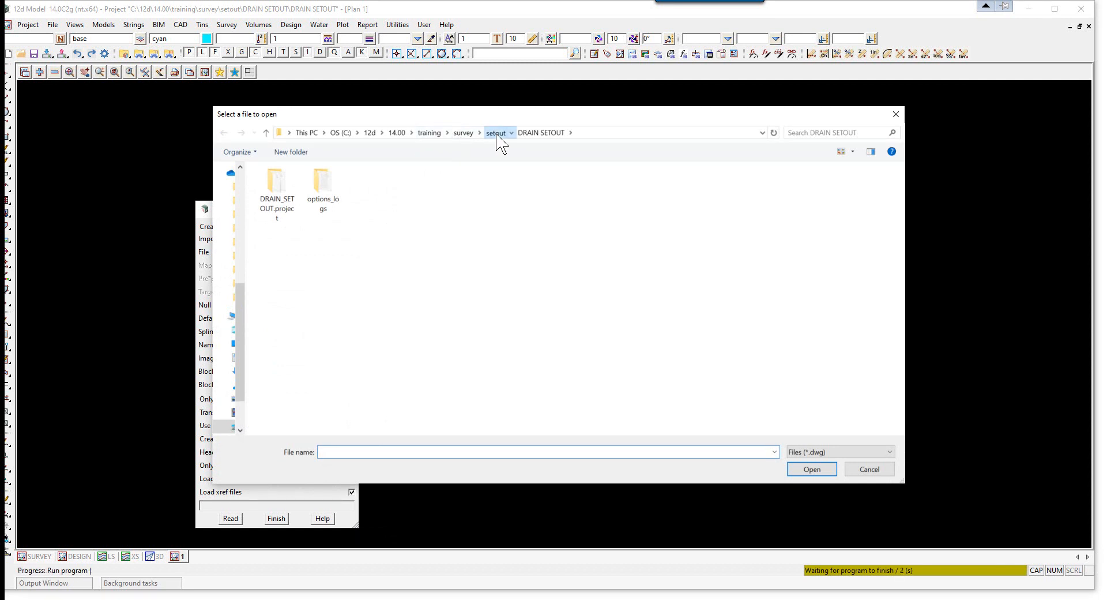
pyautogui.click(496, 133)
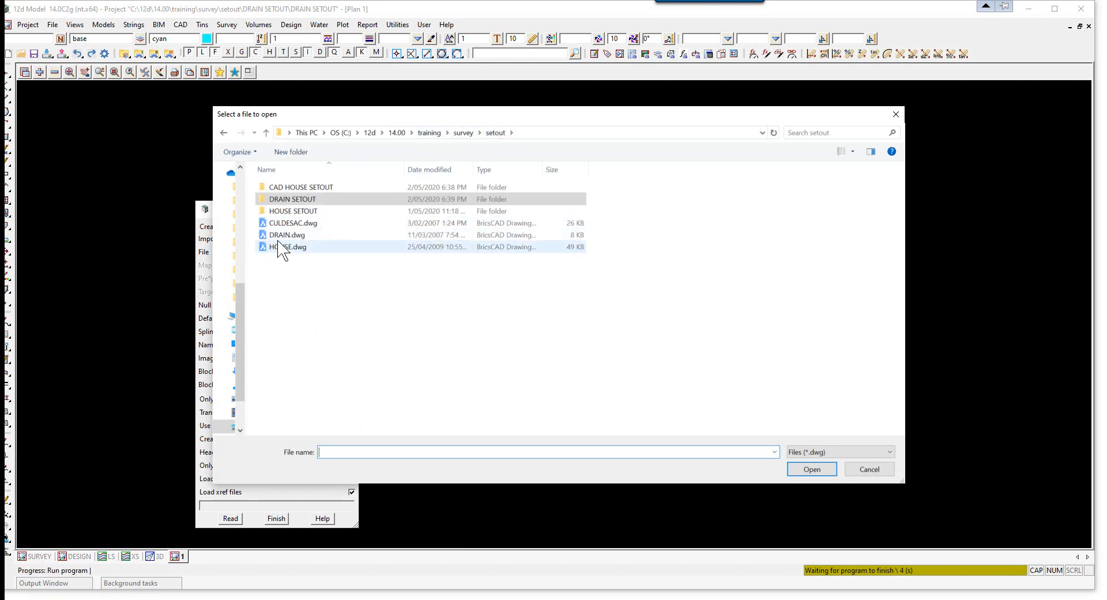
pyautogui.click(811, 468)
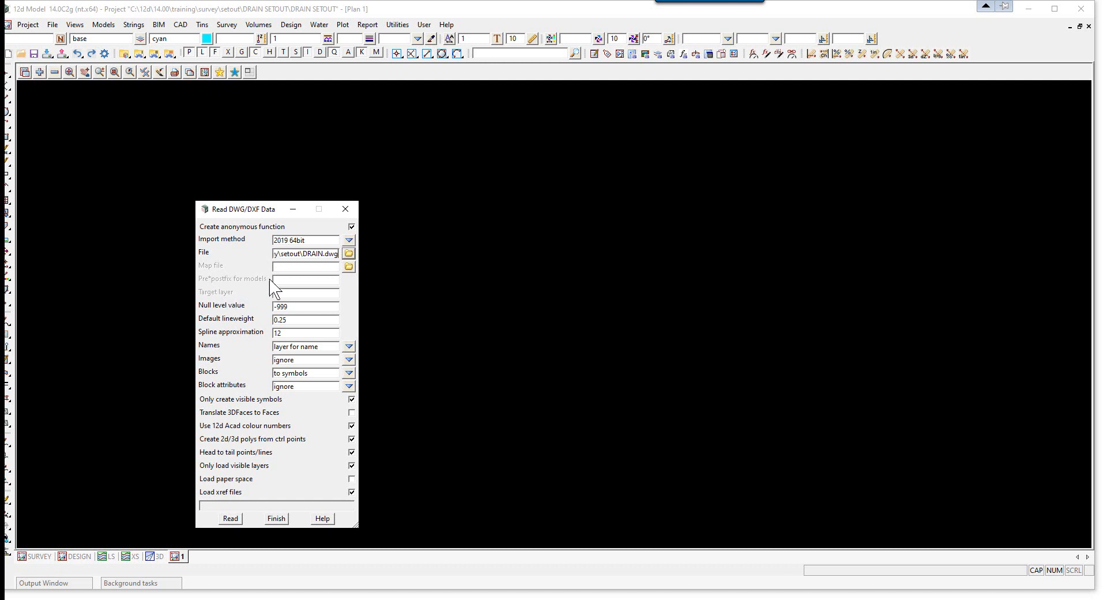
pyautogui.write('DWG')
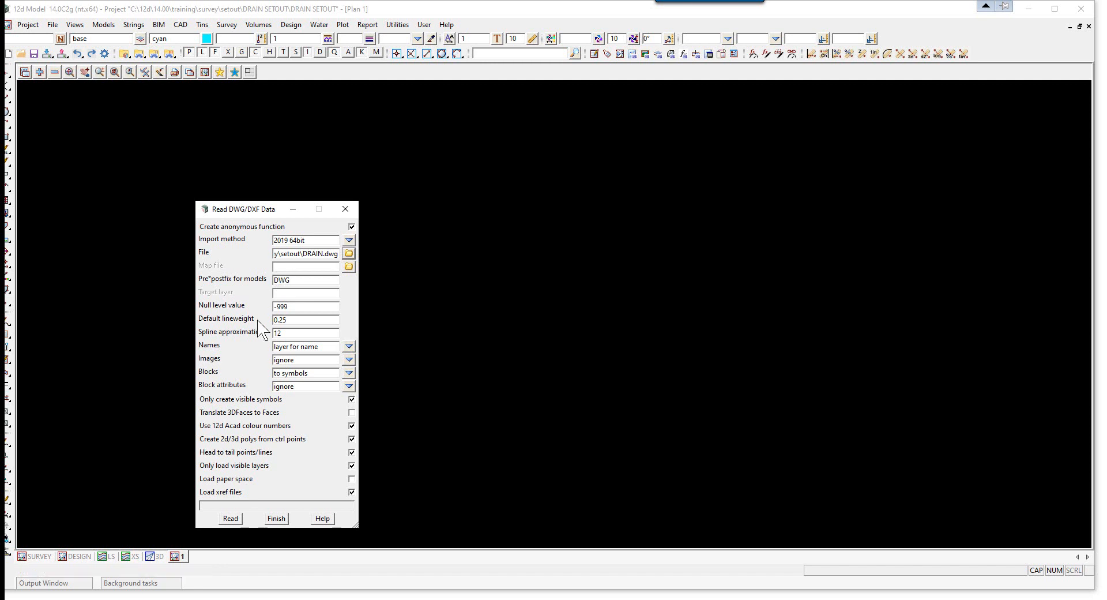
pyautogui.click(229, 518)
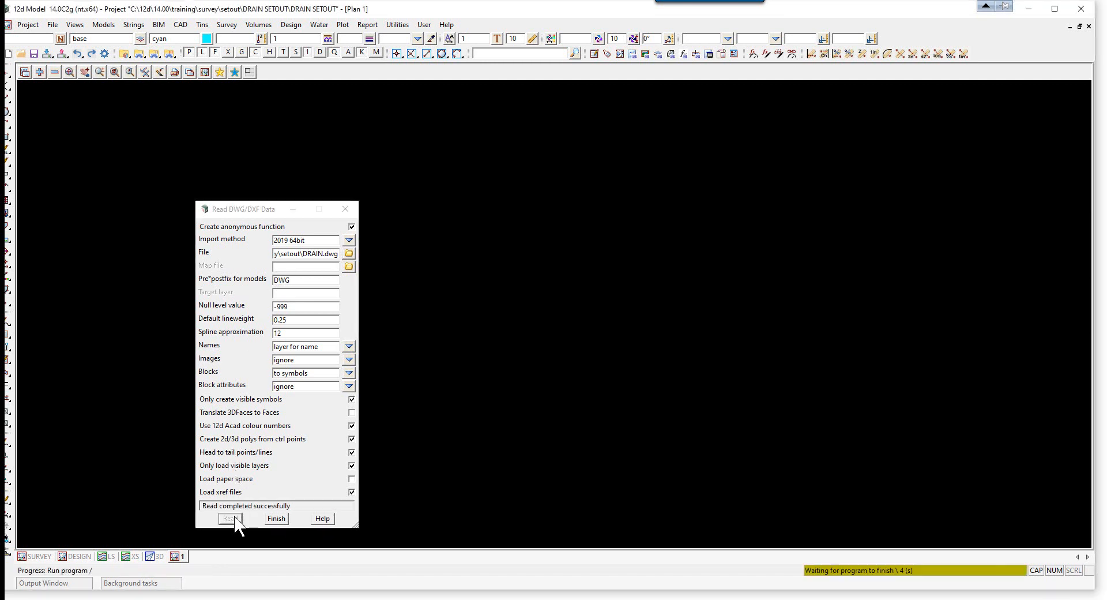
pyautogui.click(229, 517)
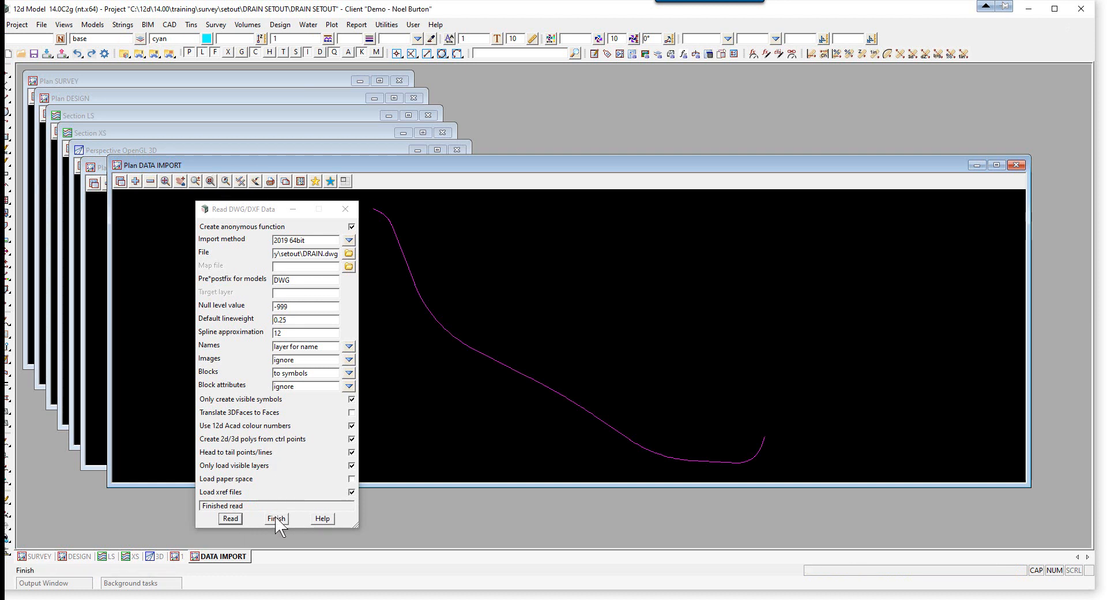
pyautogui.click(275, 518)
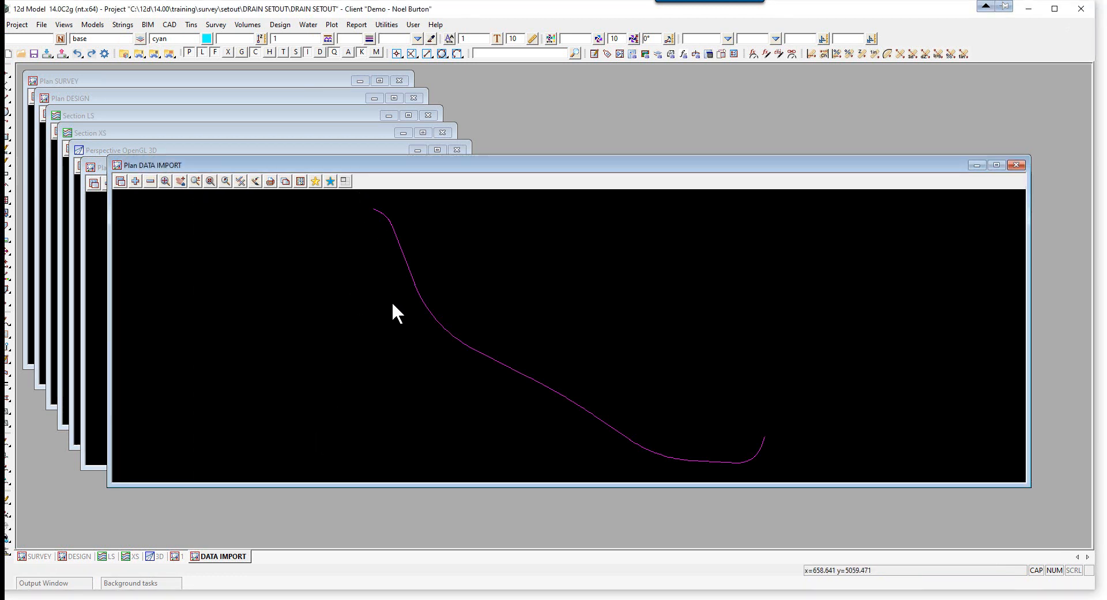
pyautogui.moveTo(498, 278)
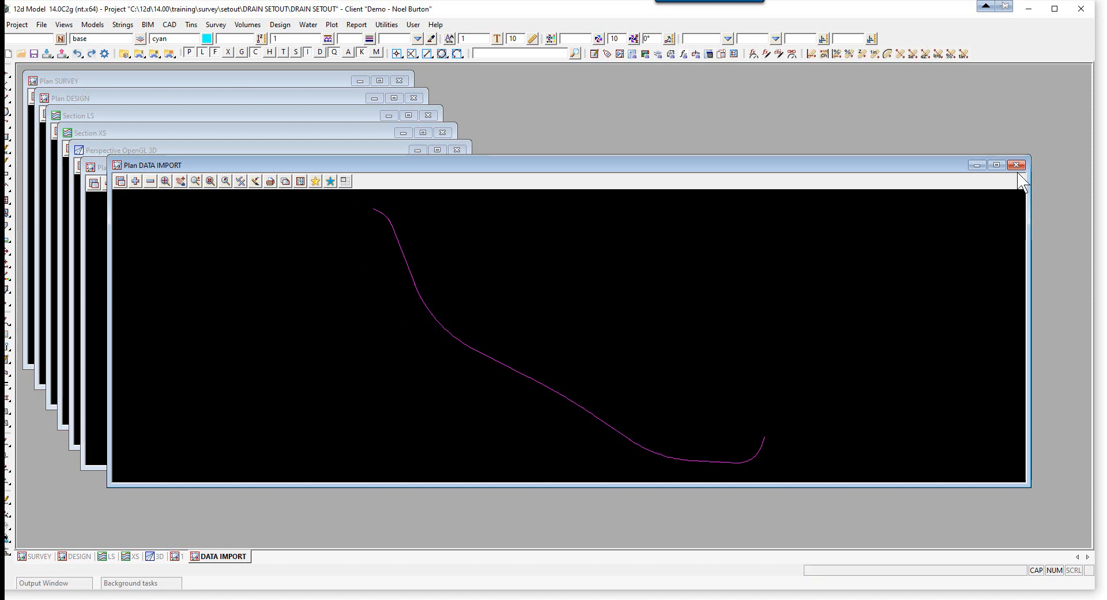
pyautogui.click(1017, 164)
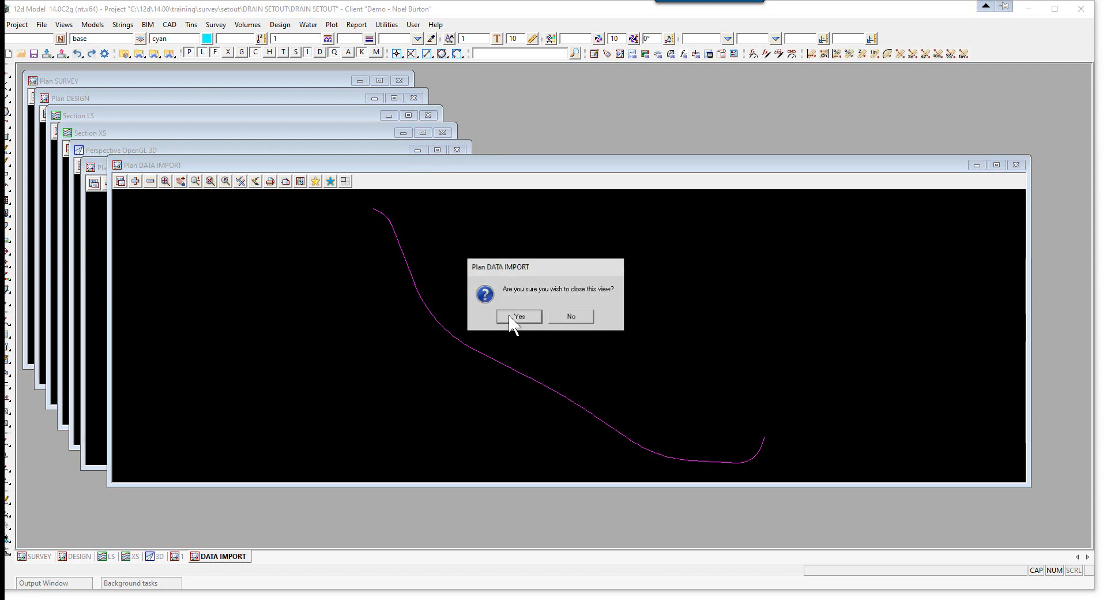
pyautogui.click(518, 316)
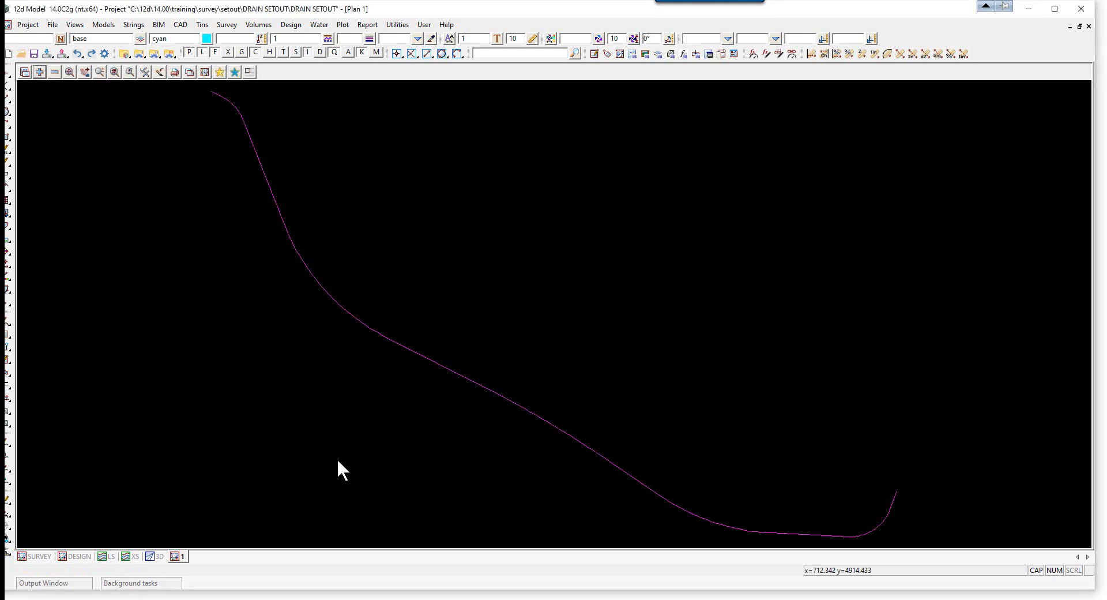
pyautogui.moveTo(436, 343)
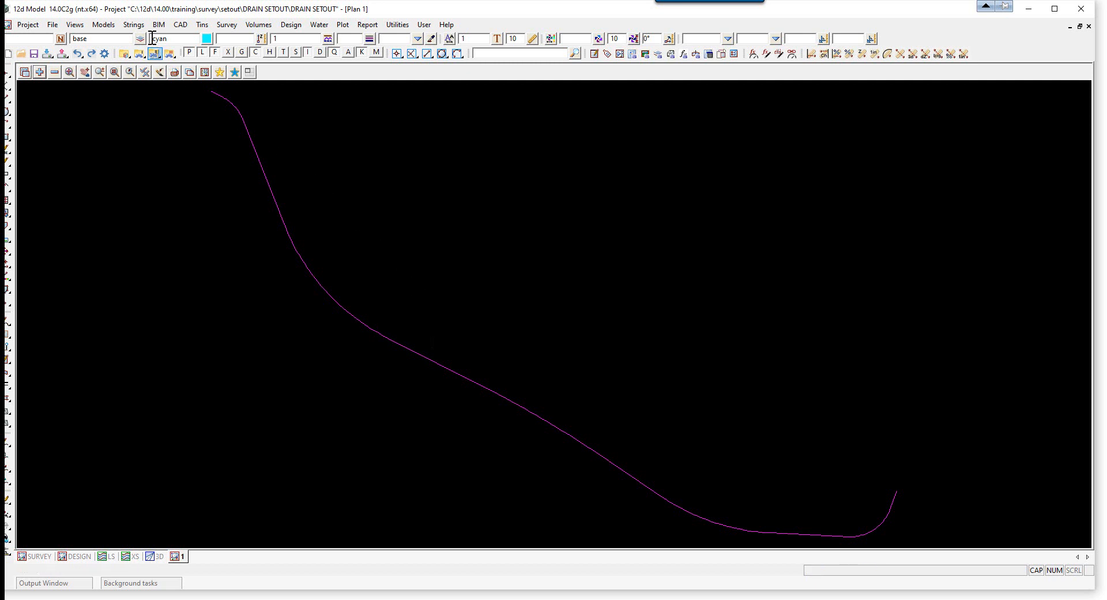
# Begin a string conversion with new name DRAIN and new model DRAIN ALIGN.
pyautogui.click(133, 24)
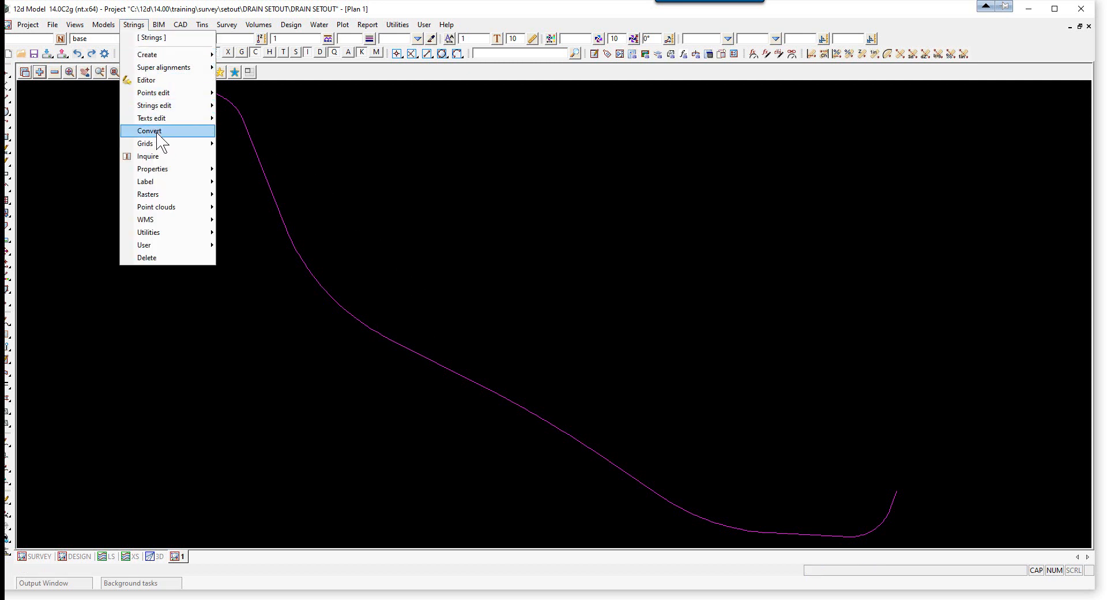
pyautogui.click(150, 130)
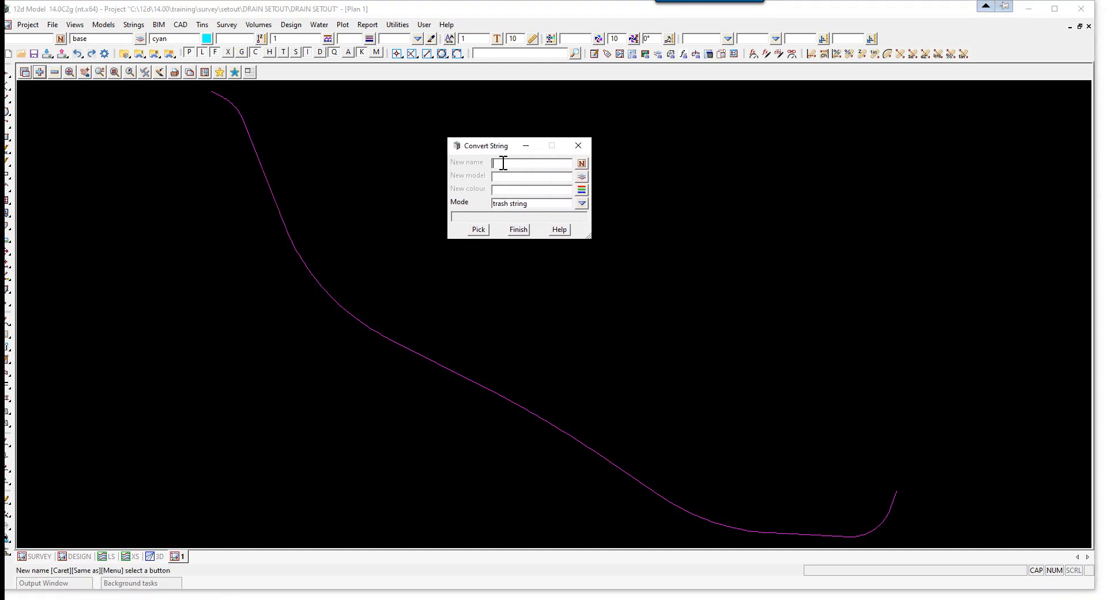
pyautogui.write('DRAIN')
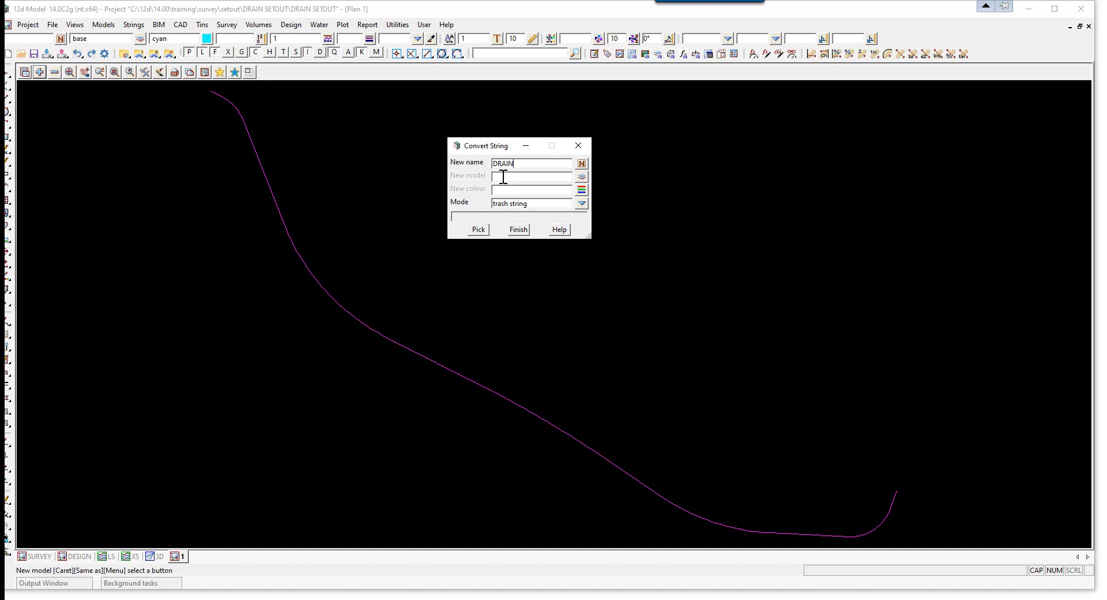
pyautogui.write('DRN')
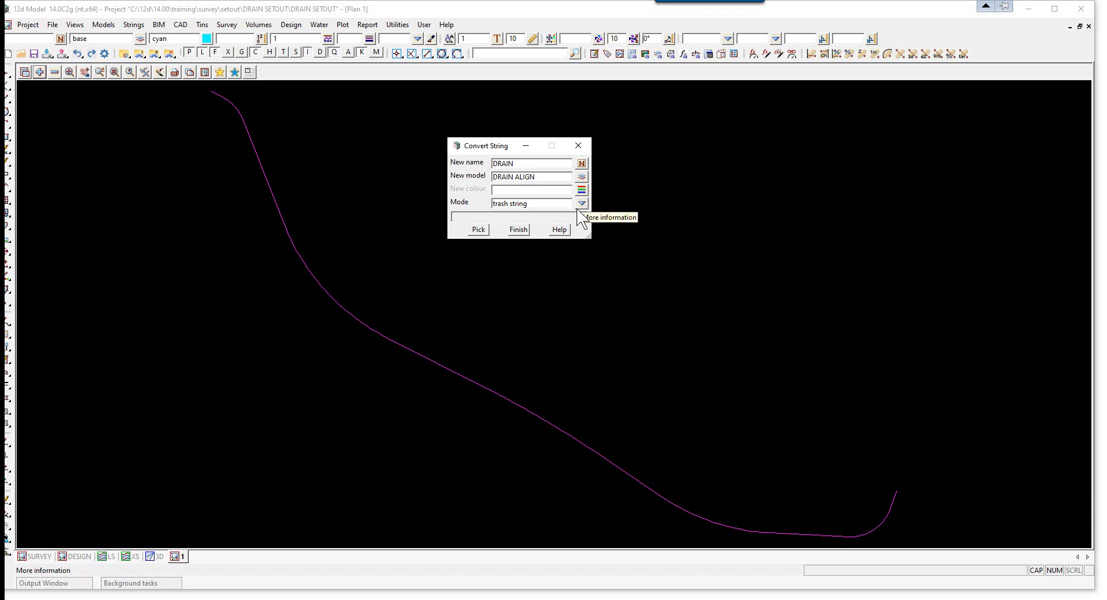
# Keep the original string, pick the drain string and convert it to a Super Alignment.
pyautogui.click(581, 203)
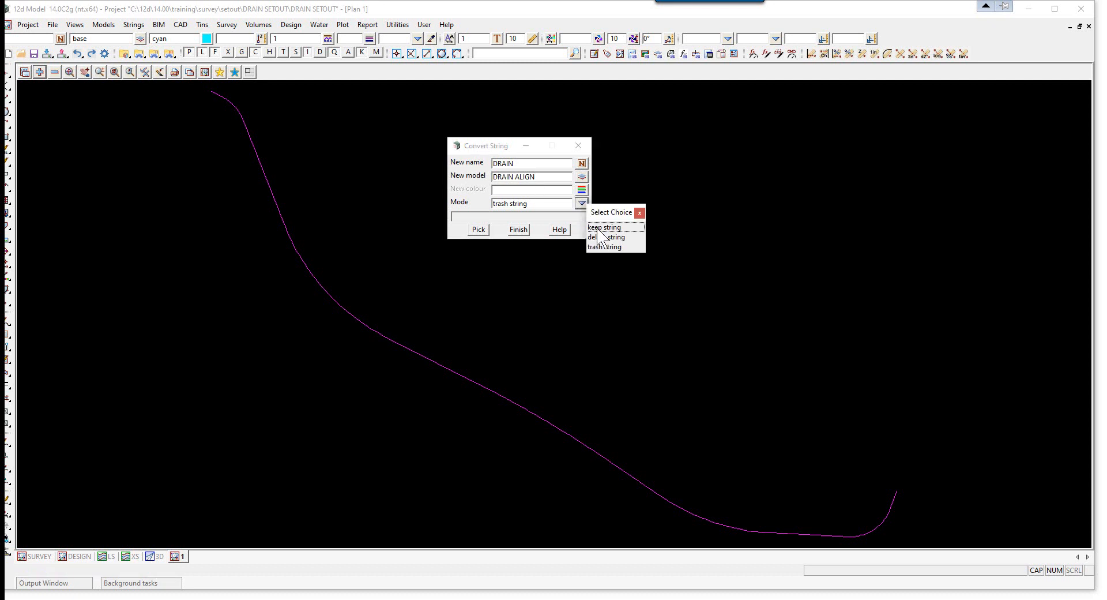
pyautogui.click(603, 227)
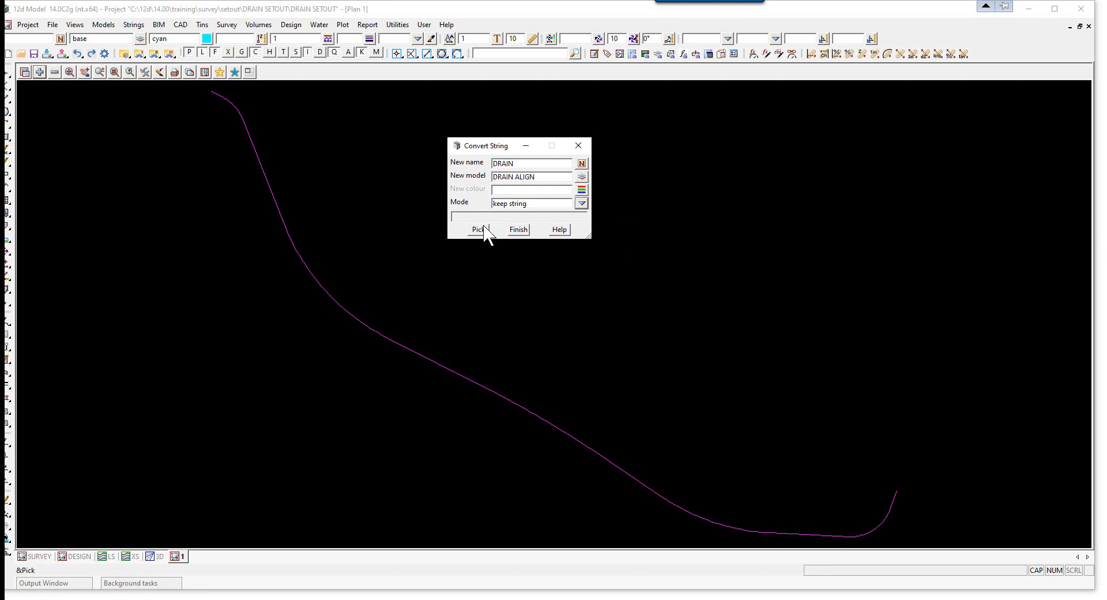
pyautogui.click(477, 229)
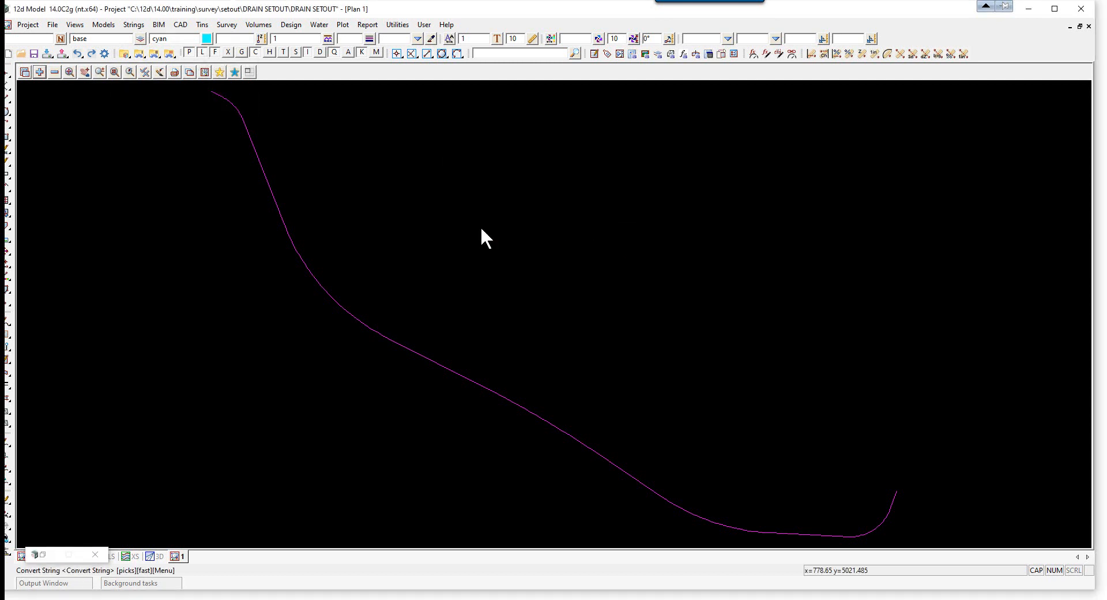
pyautogui.moveTo(343, 293)
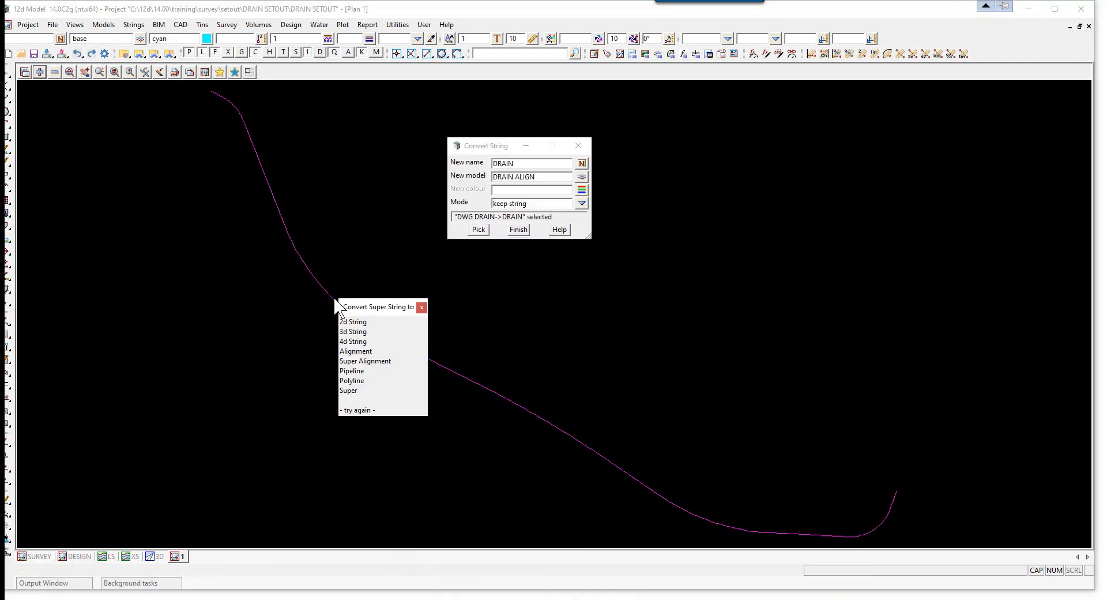
pyautogui.moveTo(353, 372)
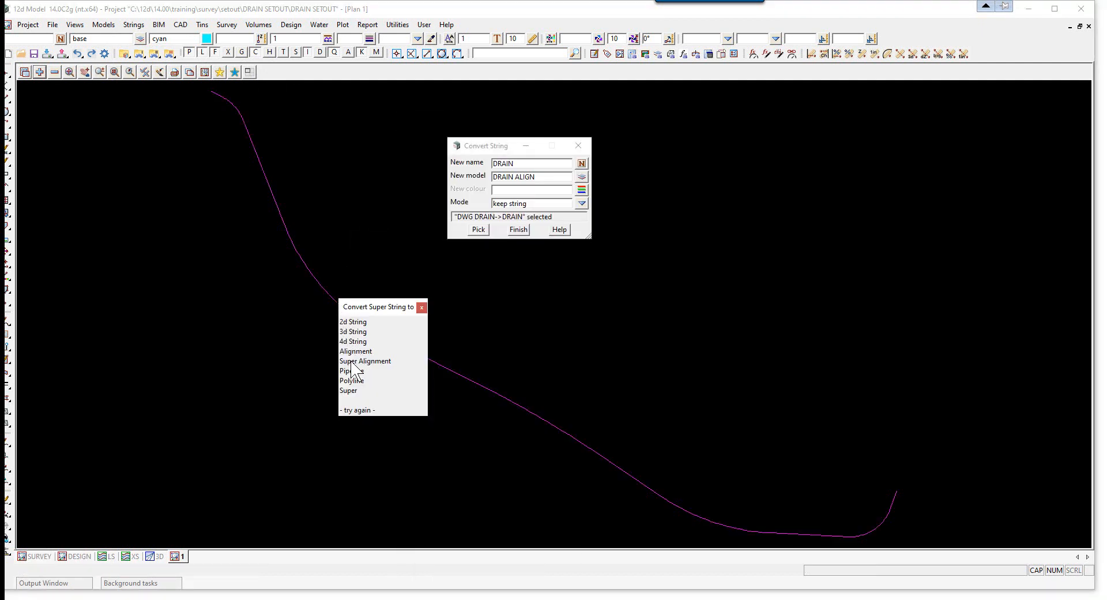
pyautogui.click(366, 361)
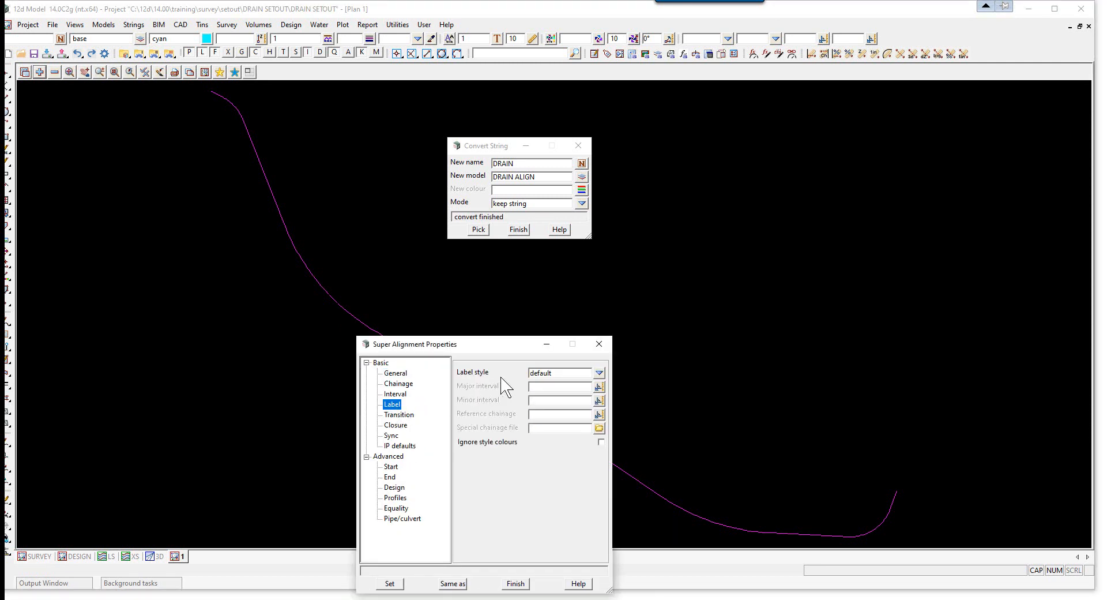
# Set the DRAIN alignment's label style to full and finish the Convert String panel.
pyautogui.click(598, 372)
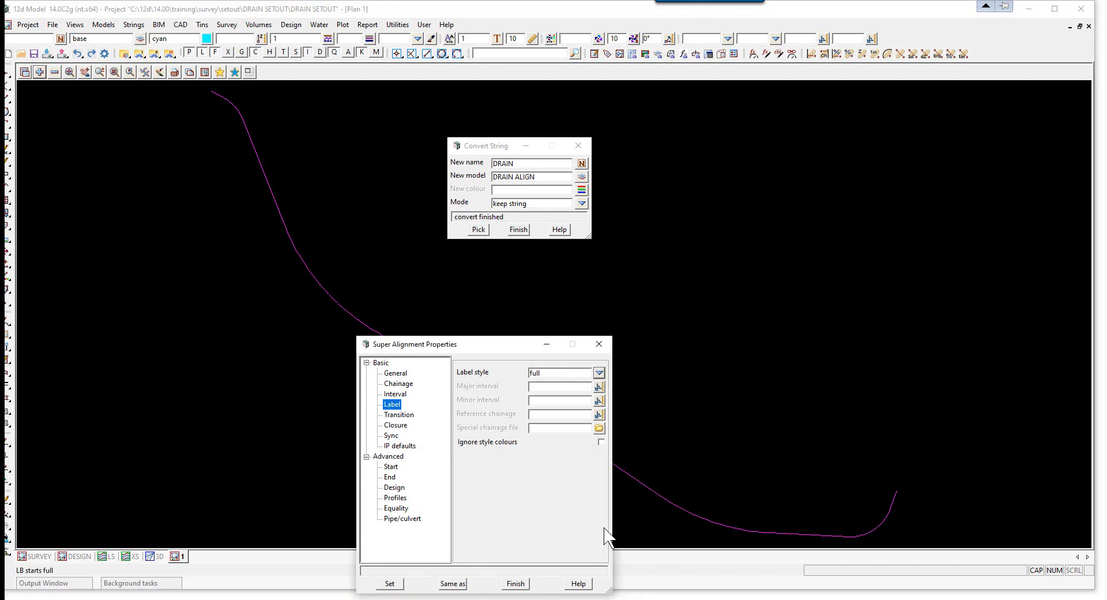
pyautogui.moveTo(415, 344); pyautogui.dragTo(432, 339)
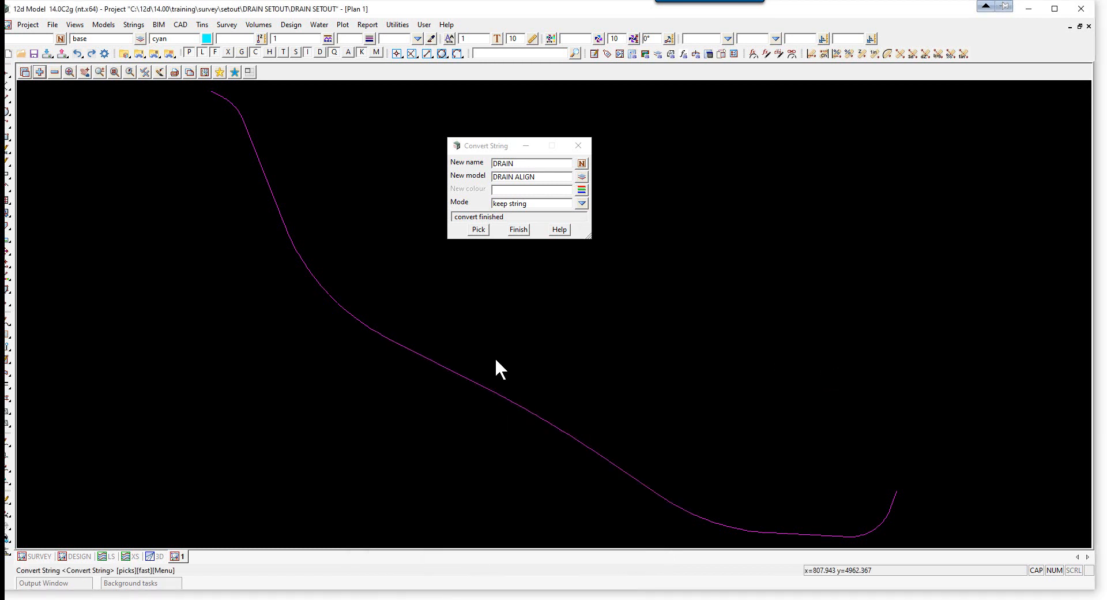
pyautogui.click(517, 229)
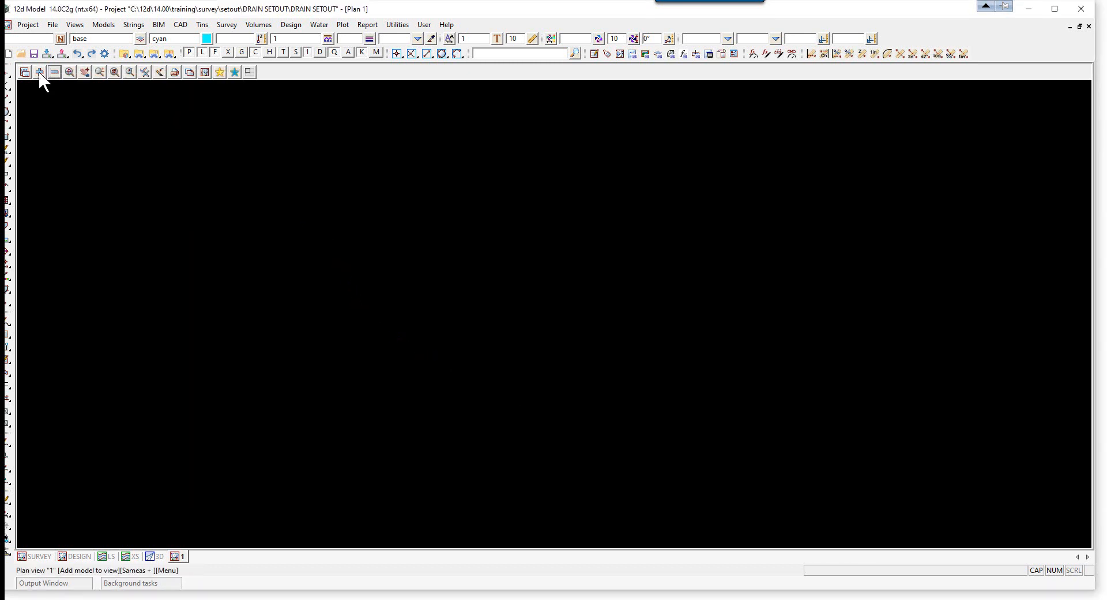
# Add the DRAIN ALIGN model to Plan 1 and restore the view to a smaller window.
pyautogui.click(39, 72)
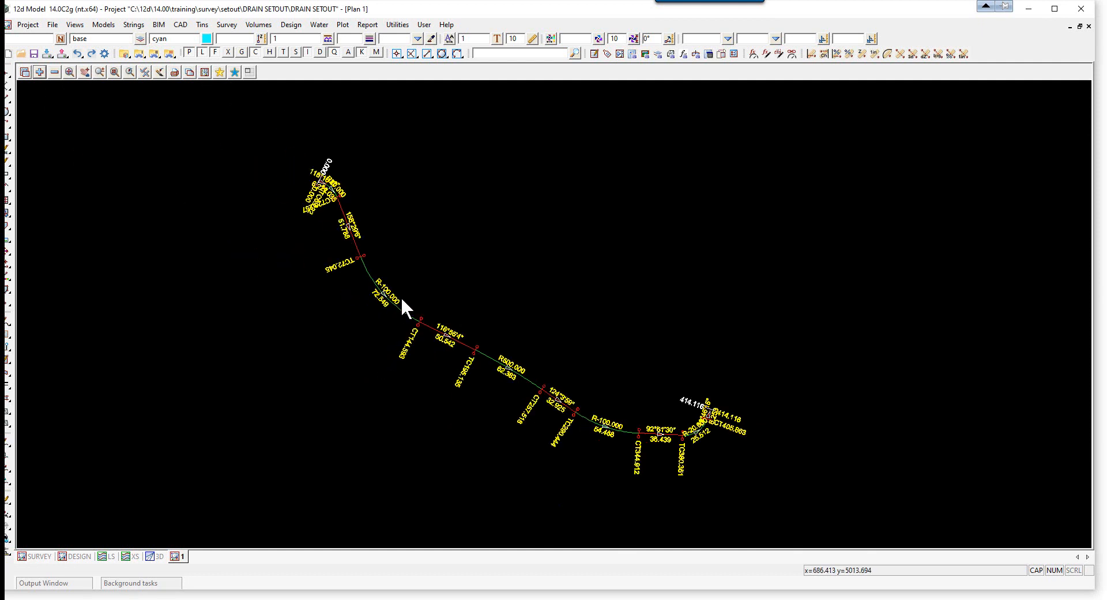
pyautogui.moveTo(615, 433)
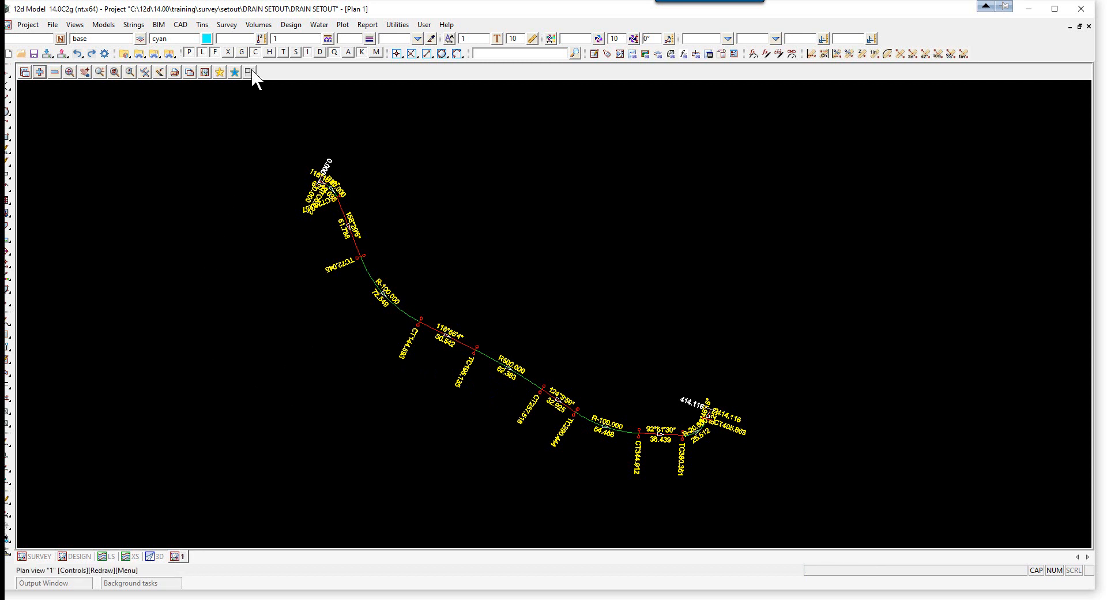
pyautogui.click(248, 71)
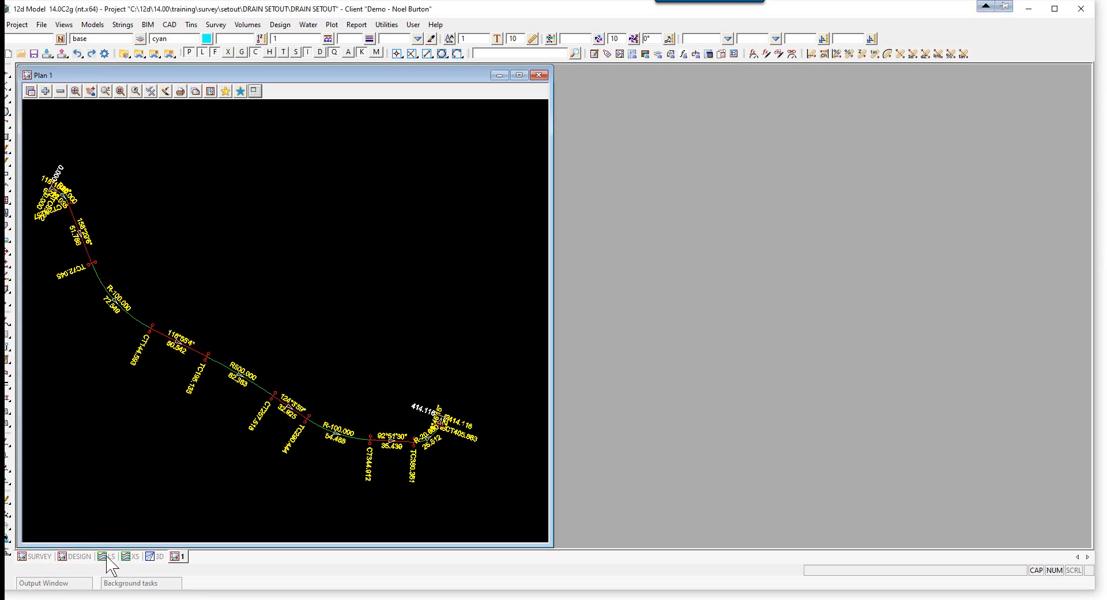
# Open a long-section view and dock it beside Plan 1.
pyautogui.click(108, 558)
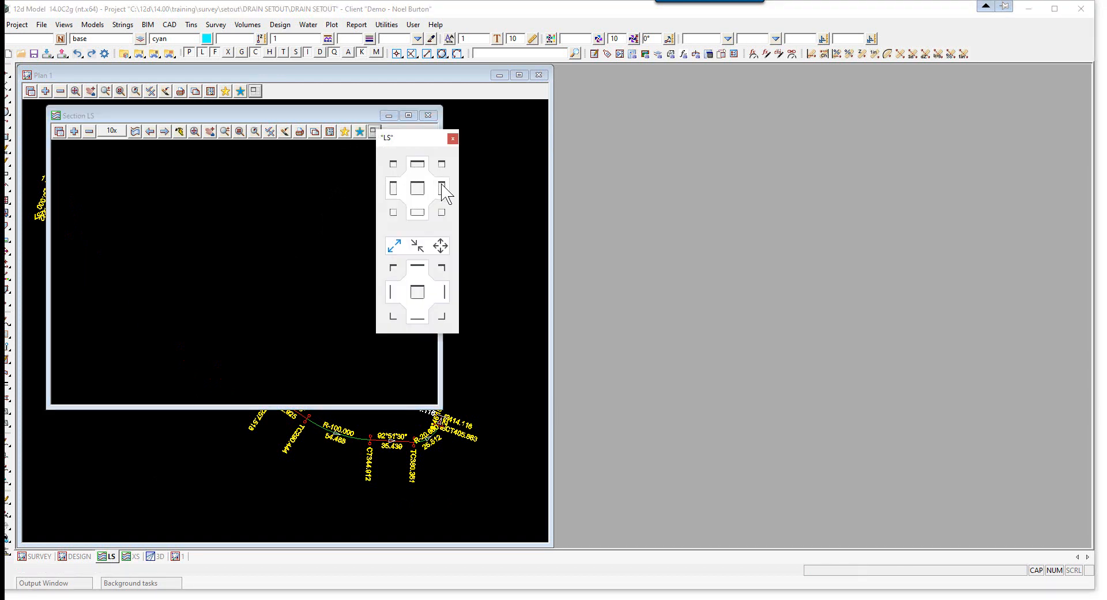
pyautogui.click(452, 138)
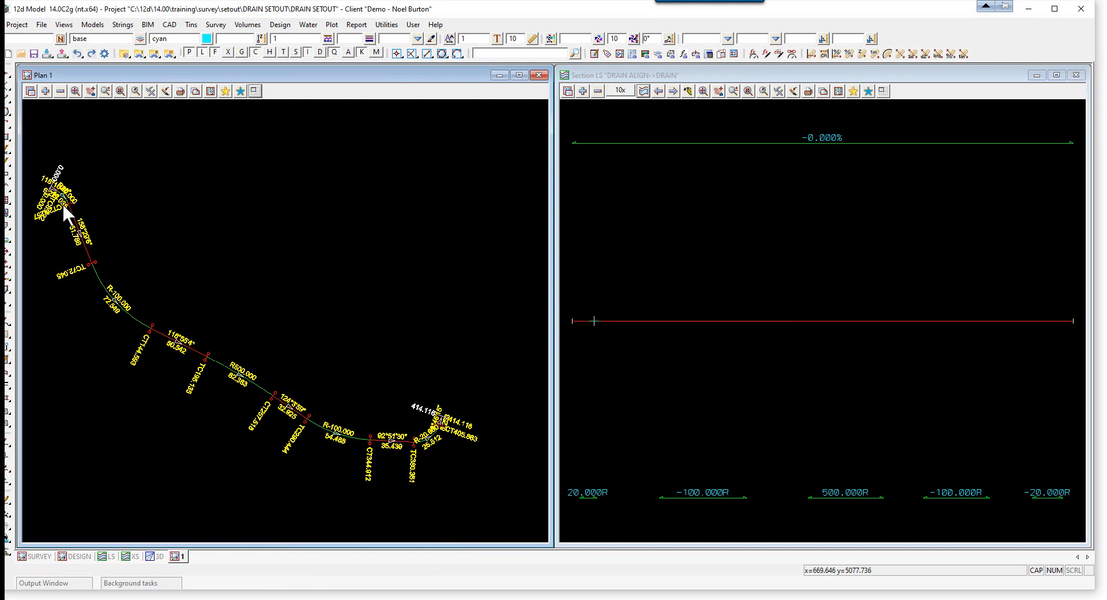
pyautogui.moveTo(434, 431)
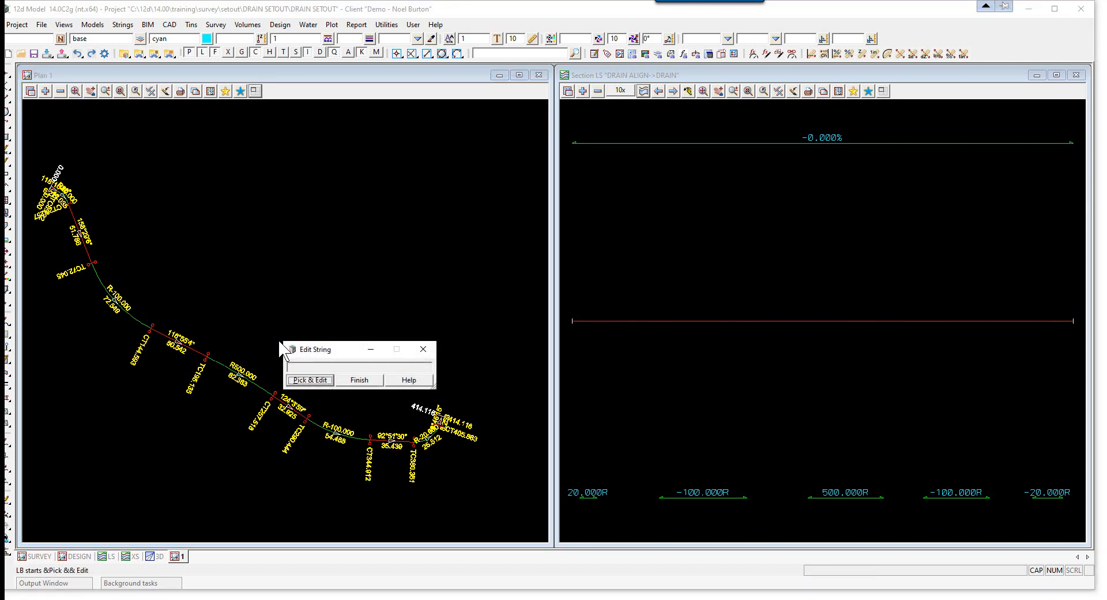
# Pick the DRAIN alignment for editing and open its Vertical IP Properties editor.
pyautogui.click(218, 362)
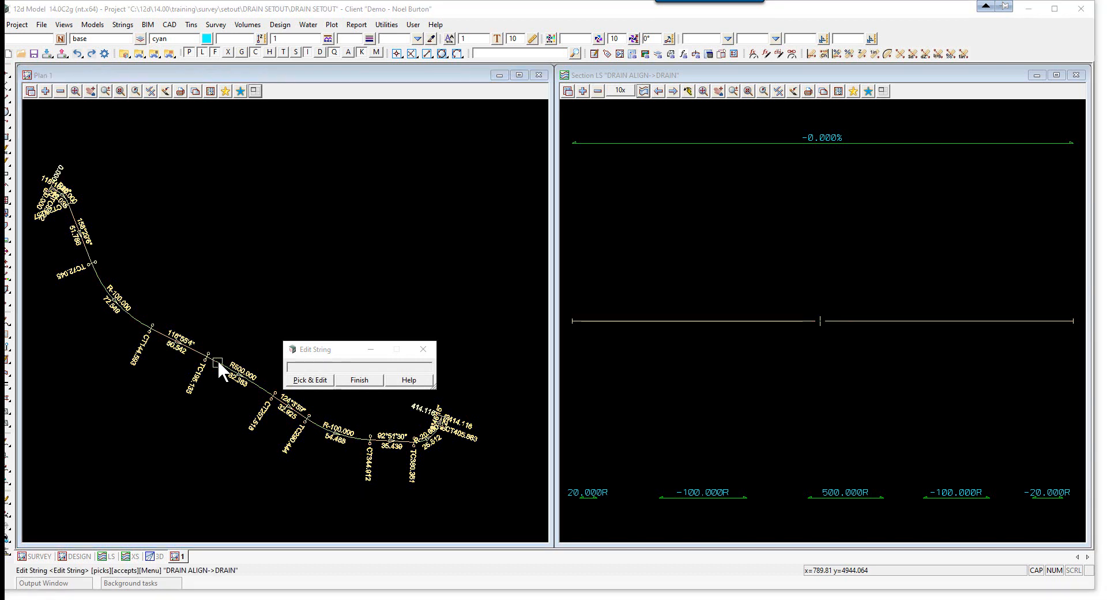
pyautogui.click(218, 361)
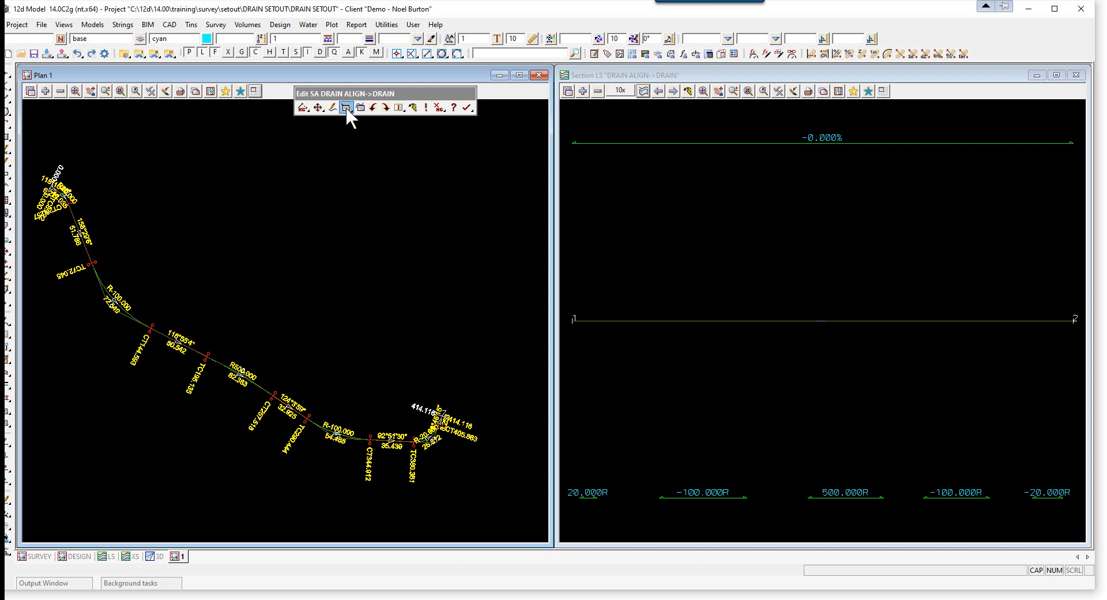
pyautogui.click(346, 106)
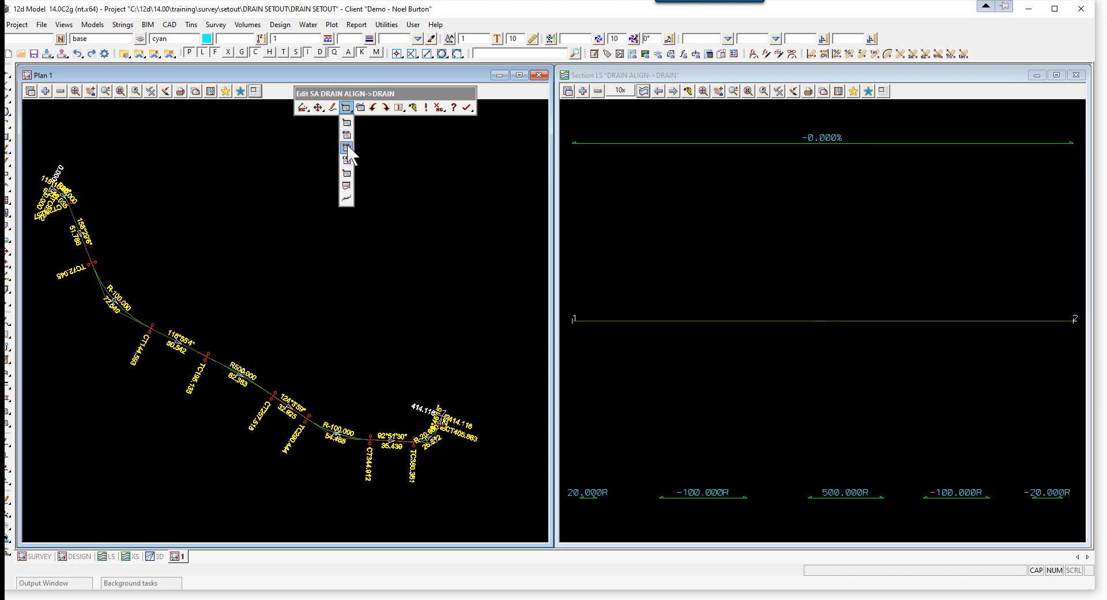
pyautogui.moveTo(347, 148)
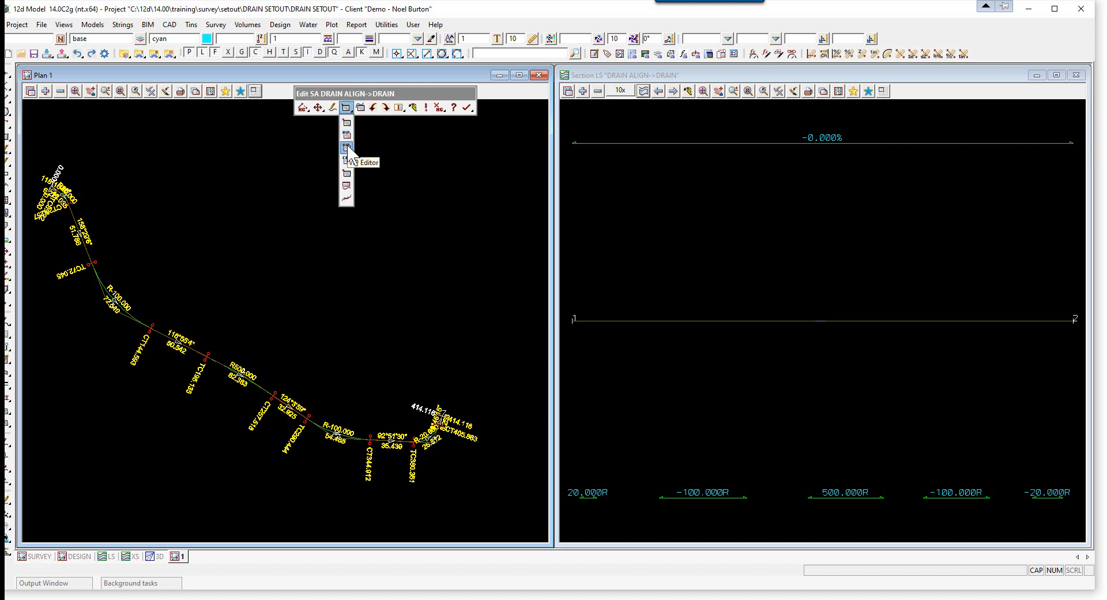
pyautogui.click(347, 147)
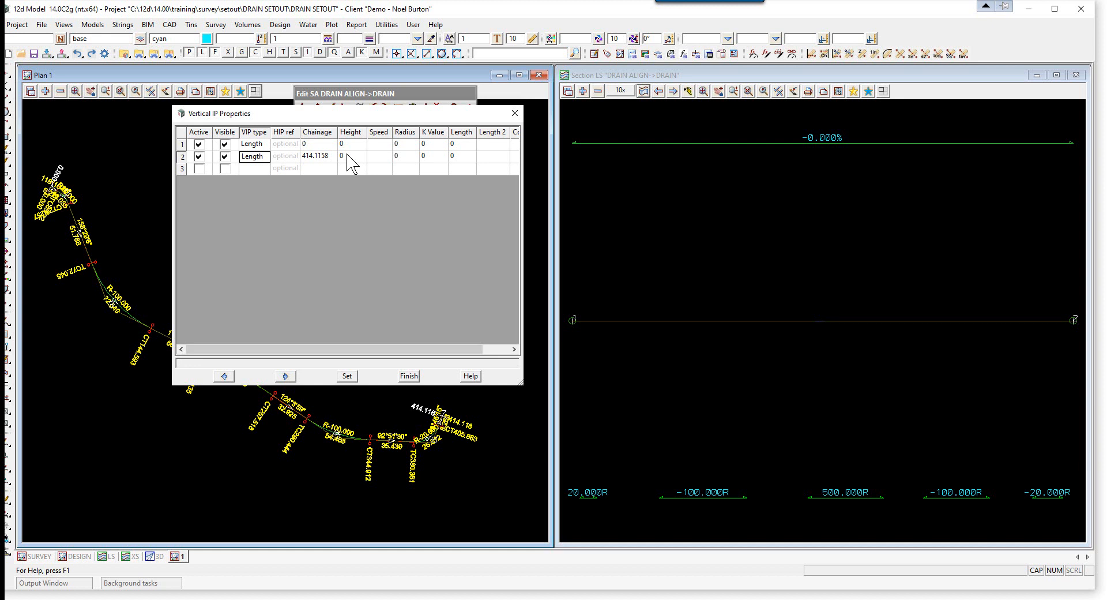
pyautogui.moveTo(361, 151)
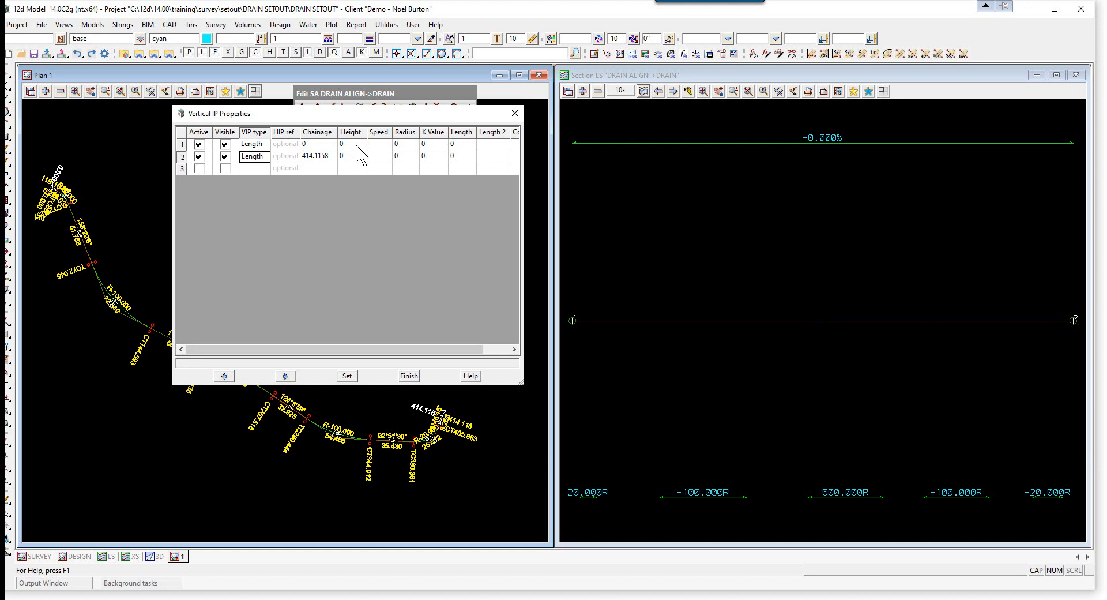
# Set vertical point heights to 20 and 25, apply them and close the table.
pyautogui.click(350, 144)
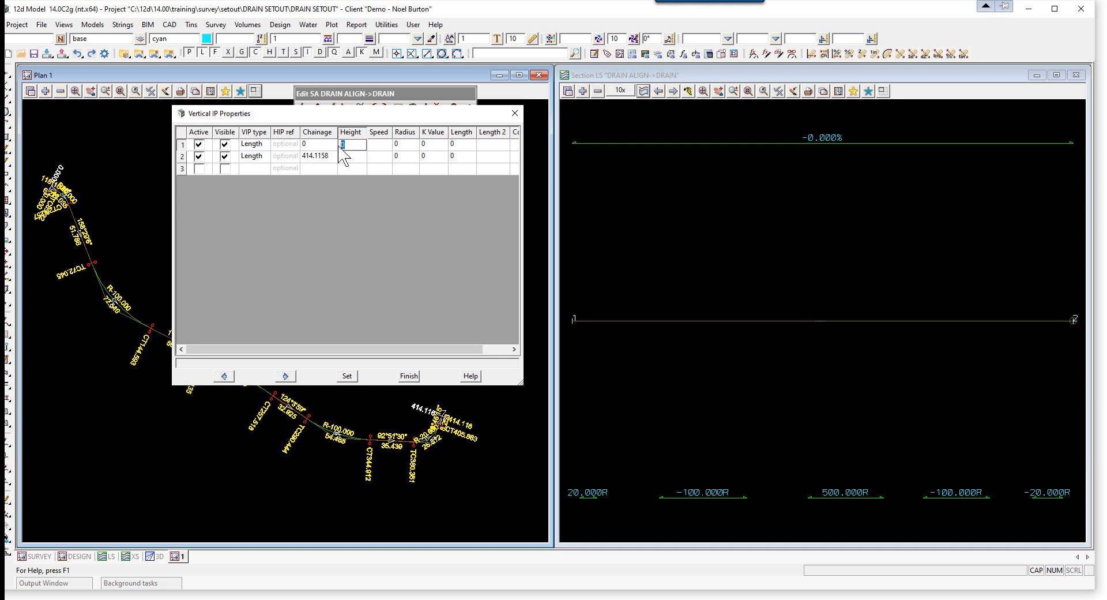
pyautogui.write('20')
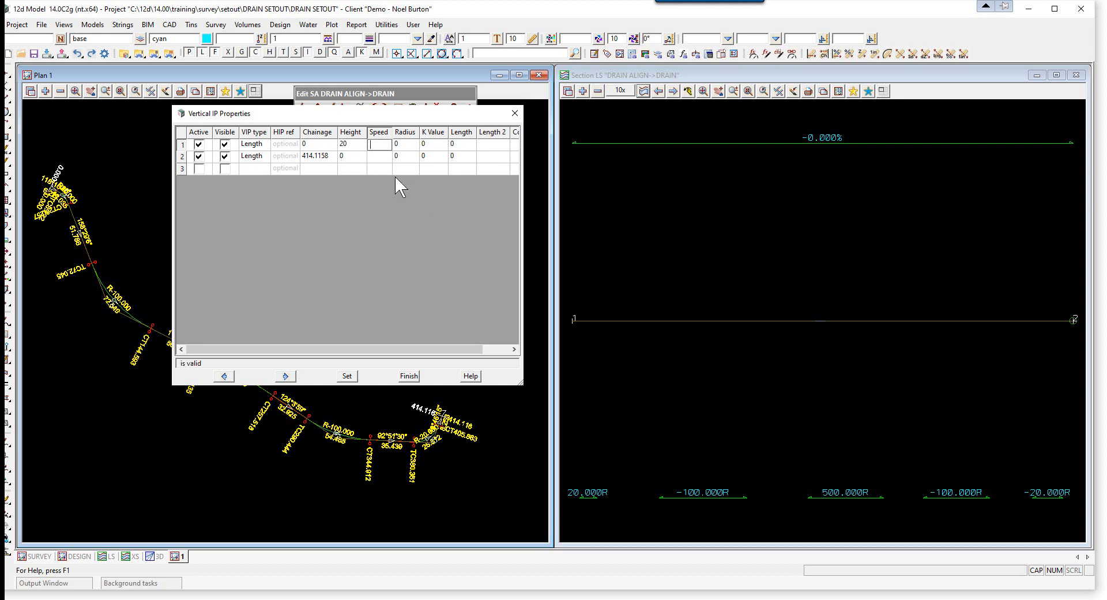
pyautogui.click(349, 155)
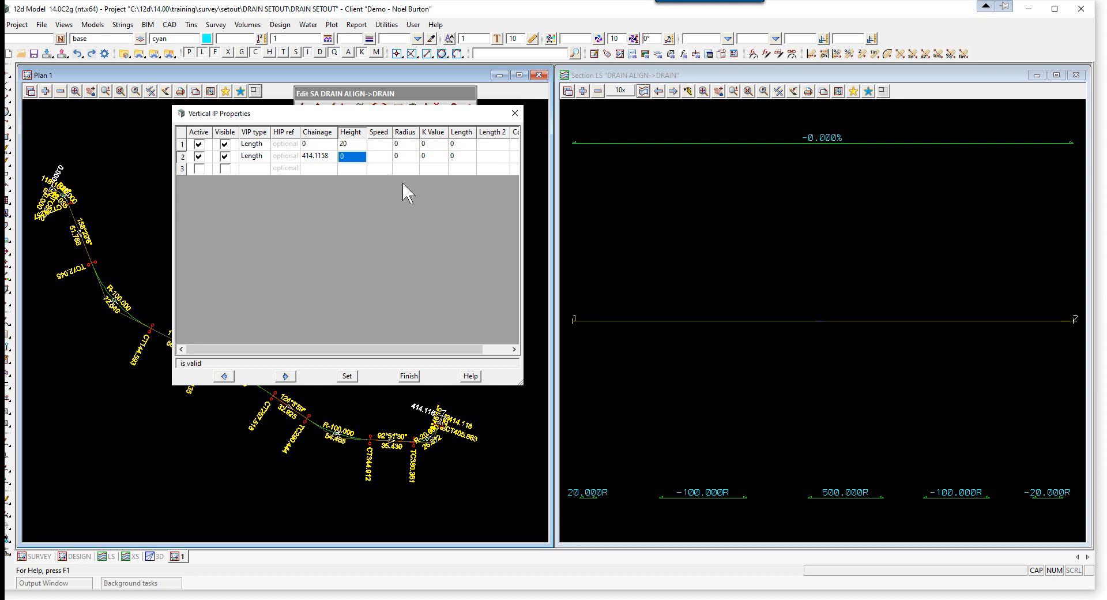
pyautogui.write('25')
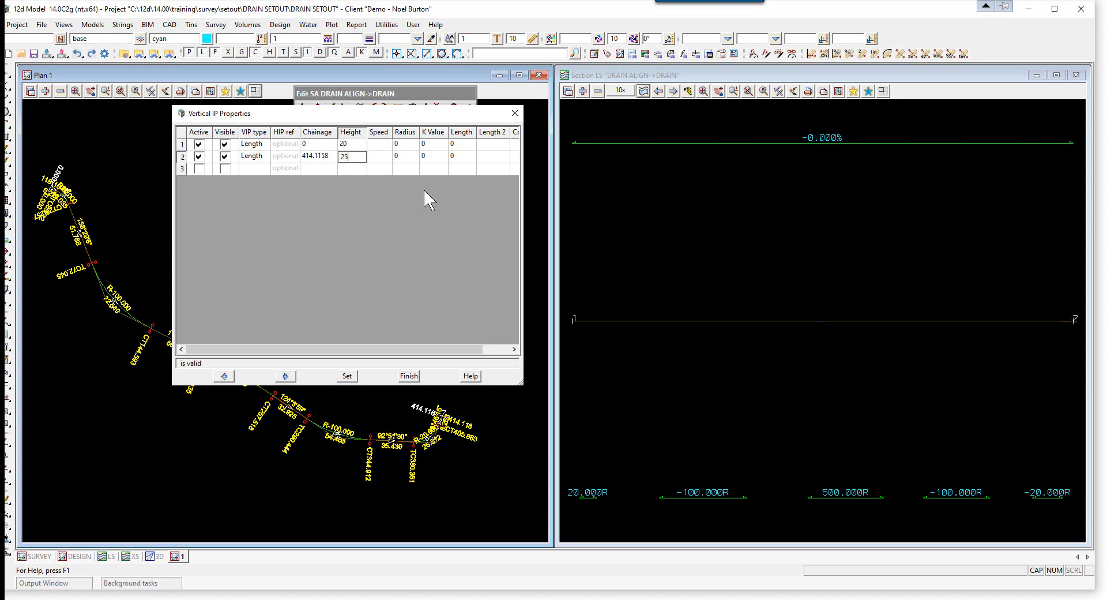
pyautogui.click(346, 375)
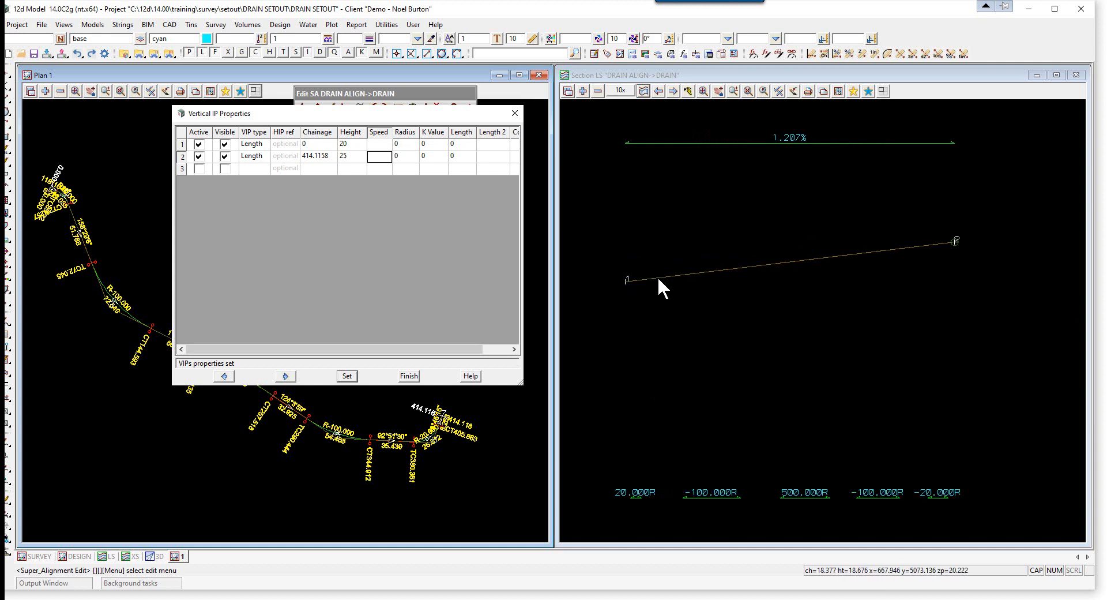
pyautogui.moveTo(815, 261)
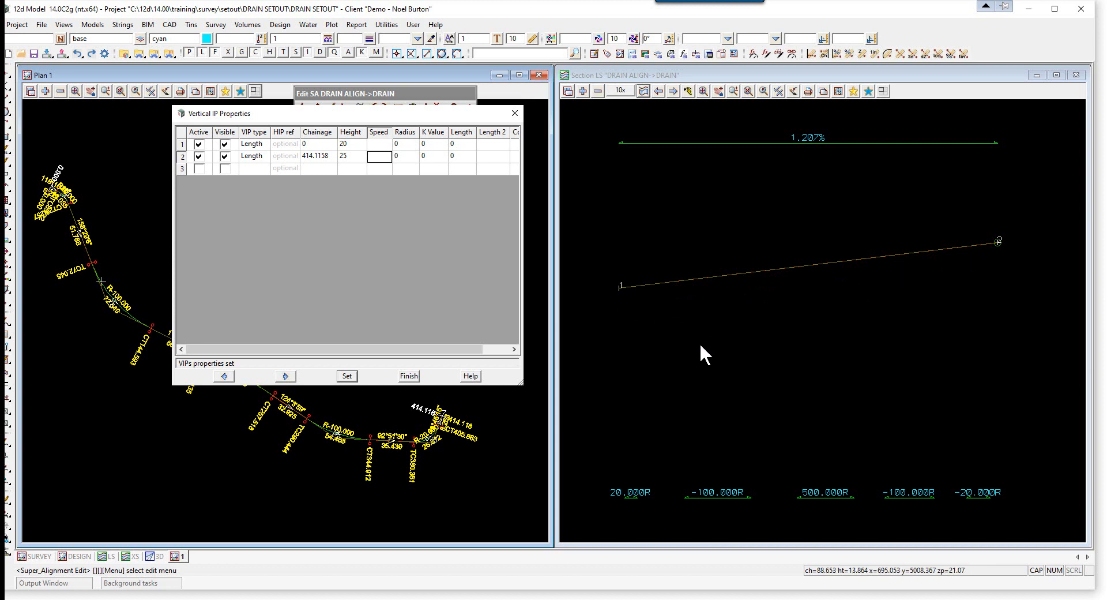
pyautogui.click(408, 375)
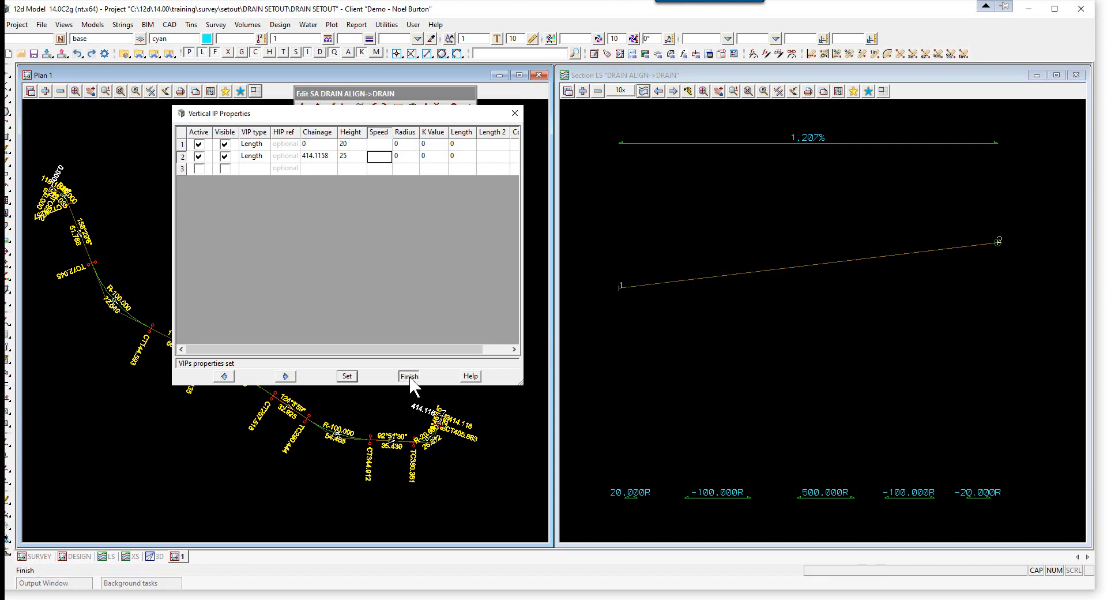
pyautogui.click(409, 374)
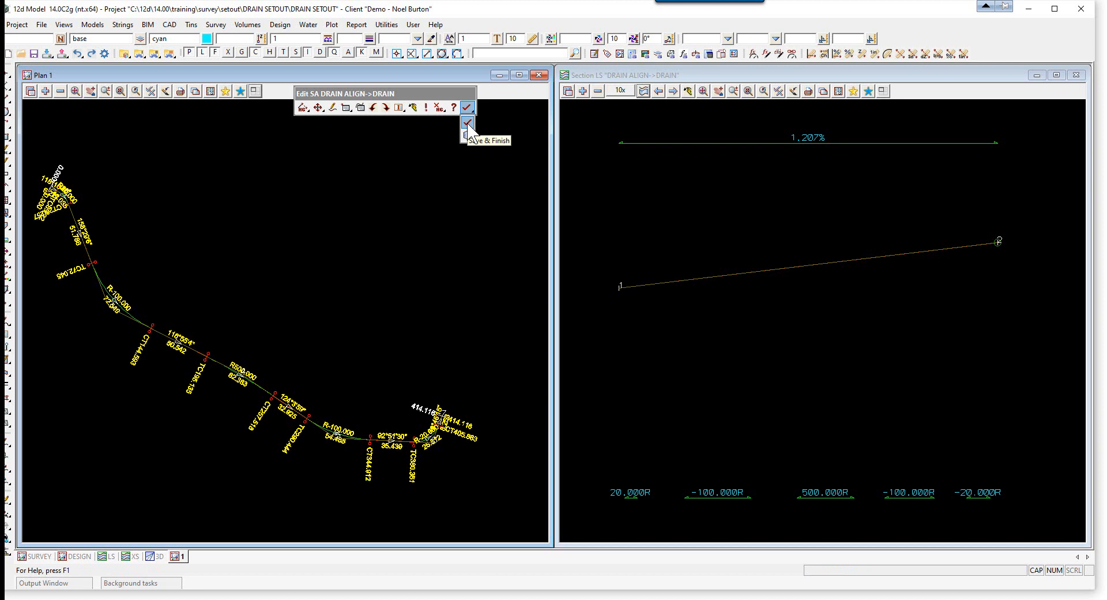
# Save and finish the DRAIN super alignment edit, keeping the 1.207% profile.
pyautogui.click(467, 108)
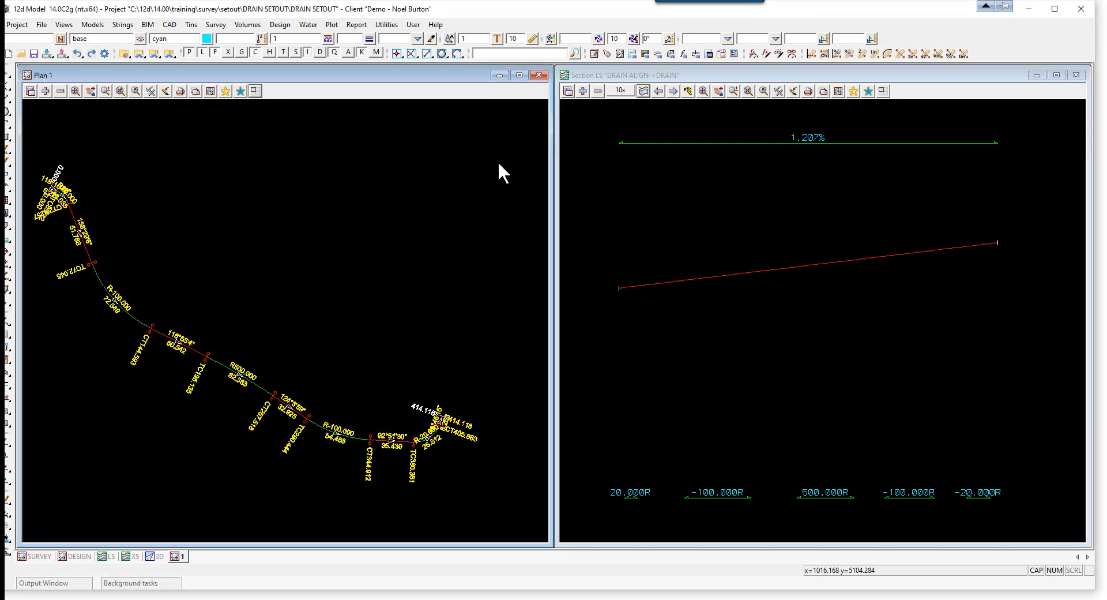
pyautogui.moveTo(412, 186)
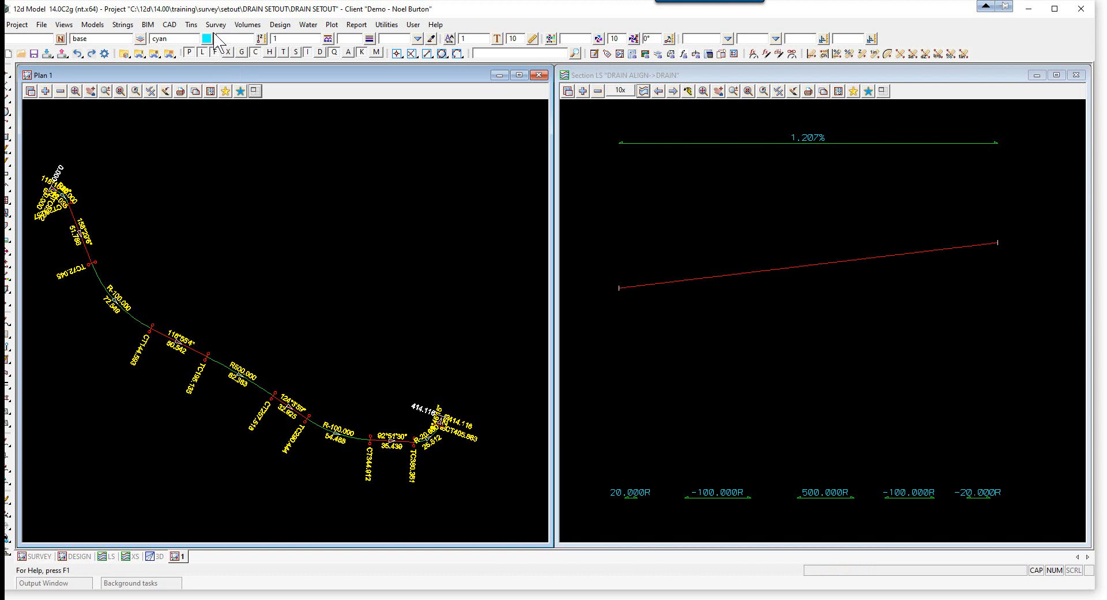
# Choose Survey > Topcon > Write RD3 file to start a Topcon road file.
pyautogui.click(215, 24)
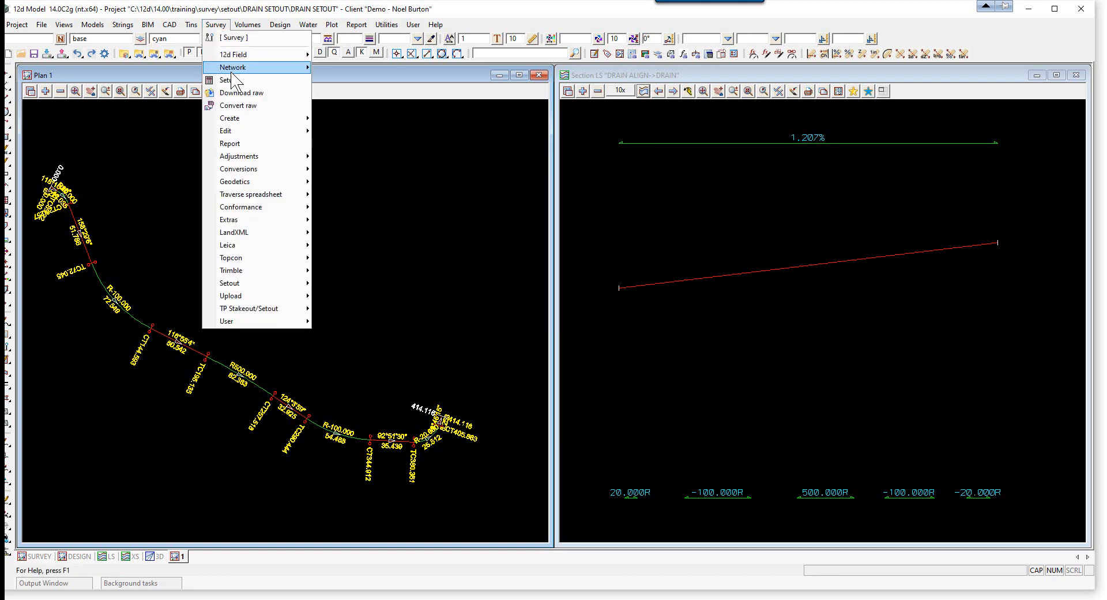
pyautogui.moveTo(243, 258)
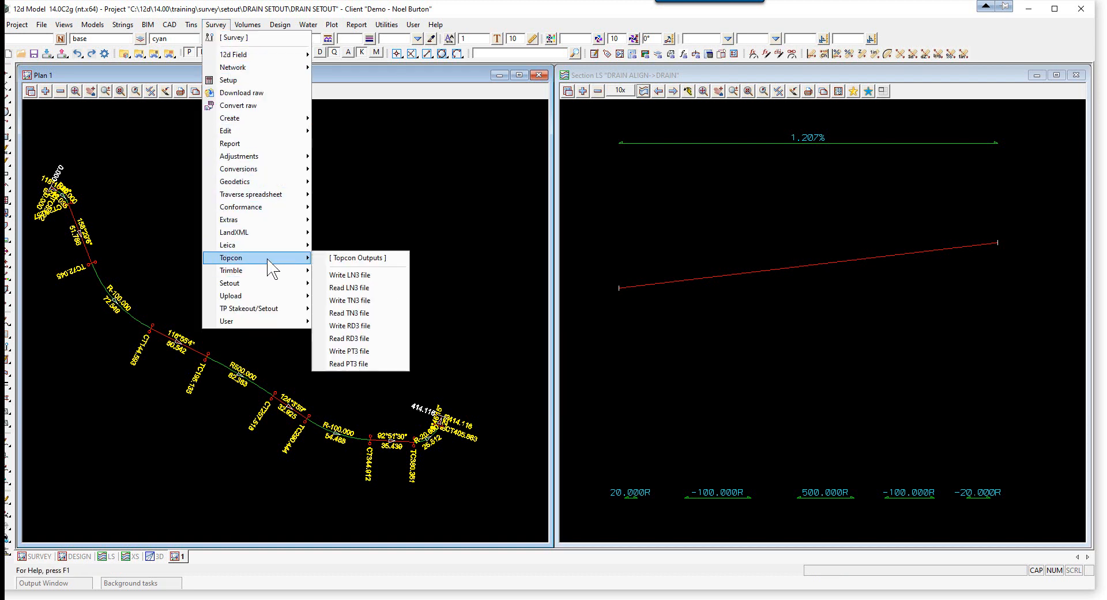
pyautogui.moveTo(348, 313)
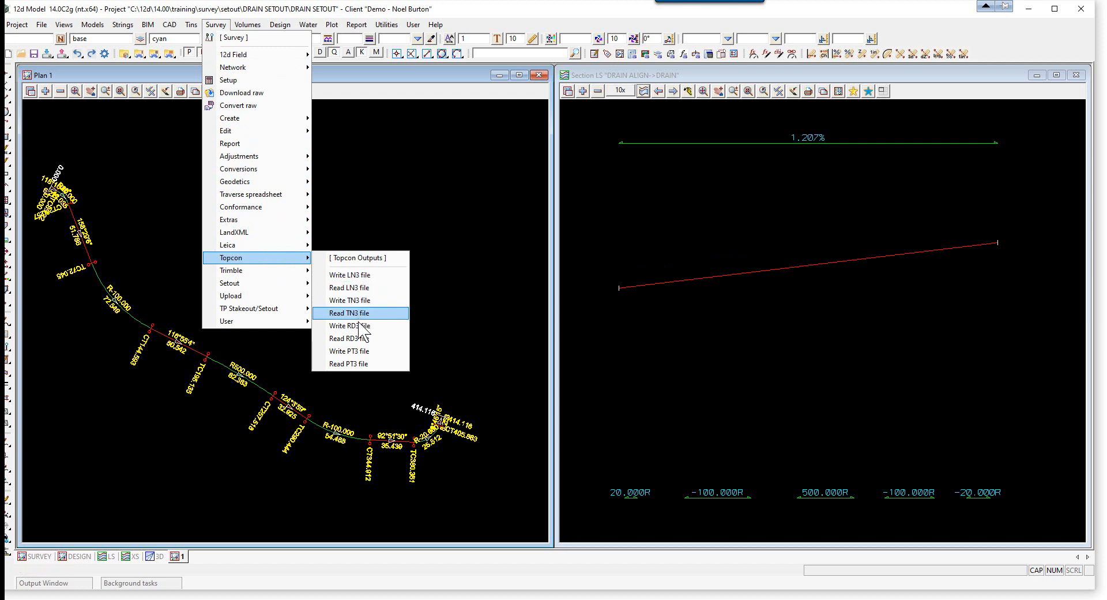
pyautogui.moveTo(360, 325)
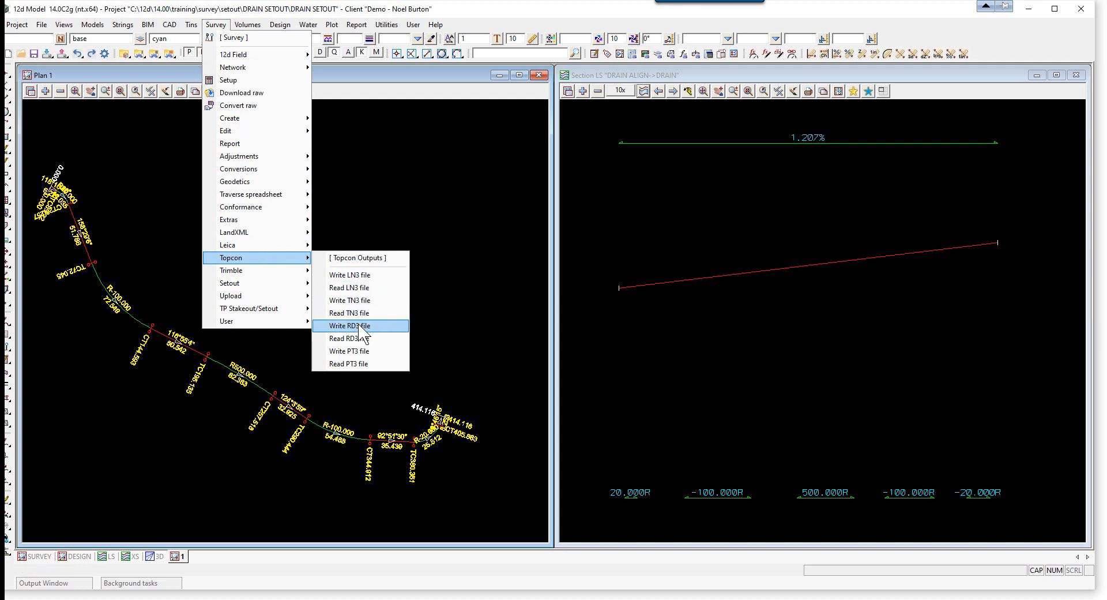
pyautogui.click(350, 325)
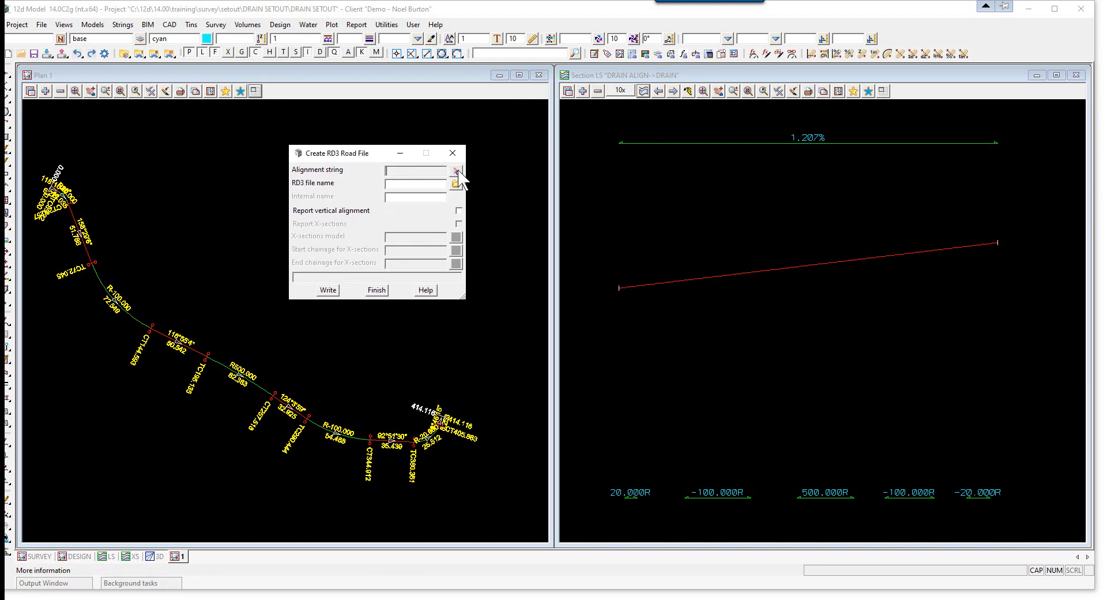
# Export alignment DRAIN ALIGN->DRAIN to DRAIN.RD3 with vertical alignment reported, and write it.
pyautogui.click(457, 170)
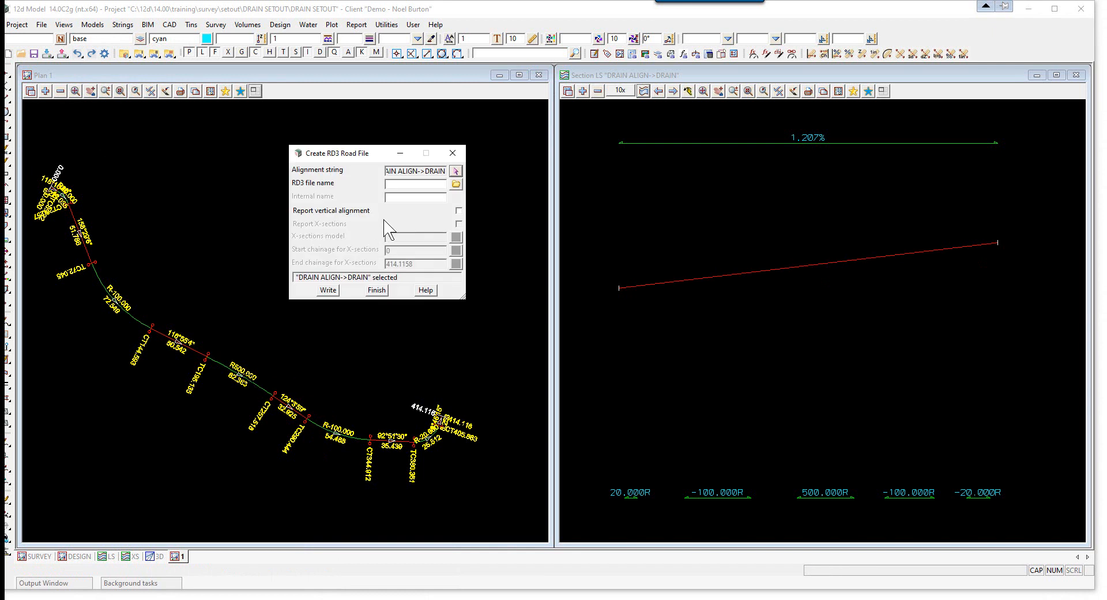
pyautogui.click(415, 184)
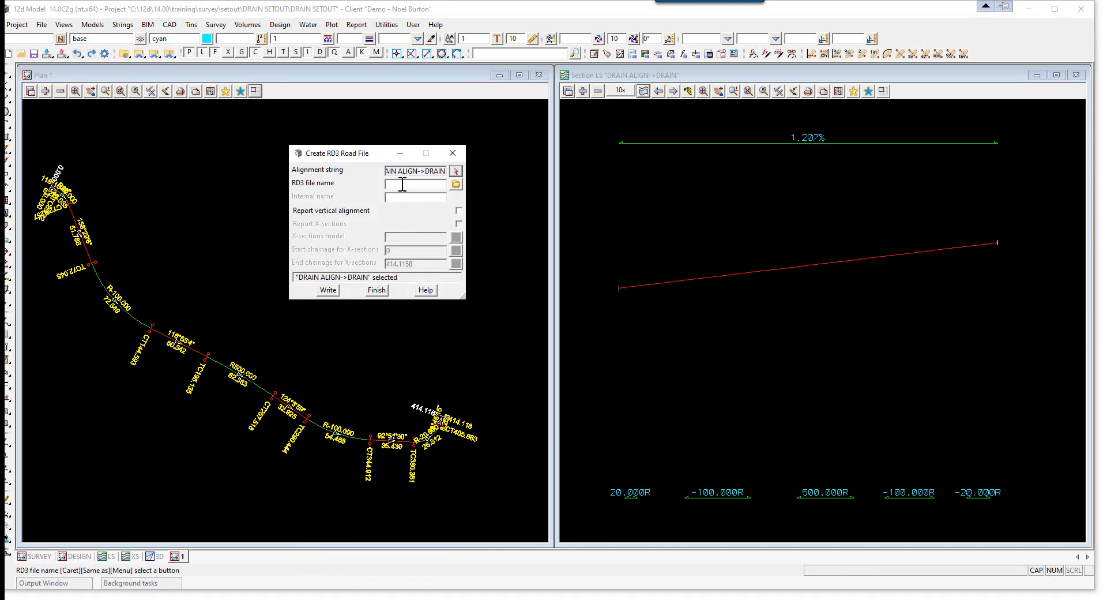
pyautogui.write('DRAIN.RD3')
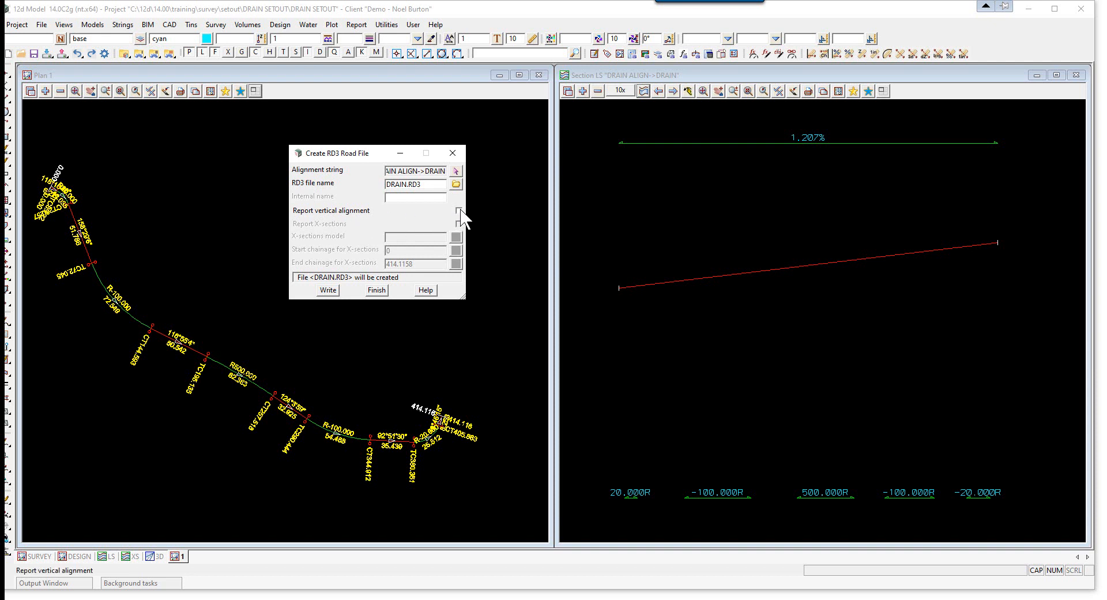
pyautogui.click(459, 211)
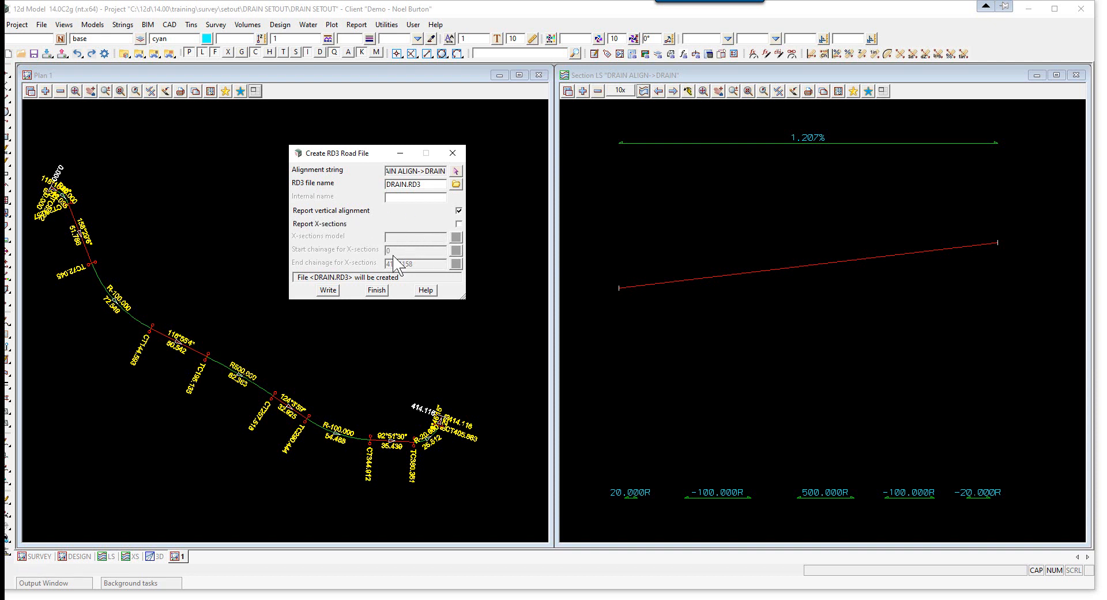
pyautogui.click(328, 291)
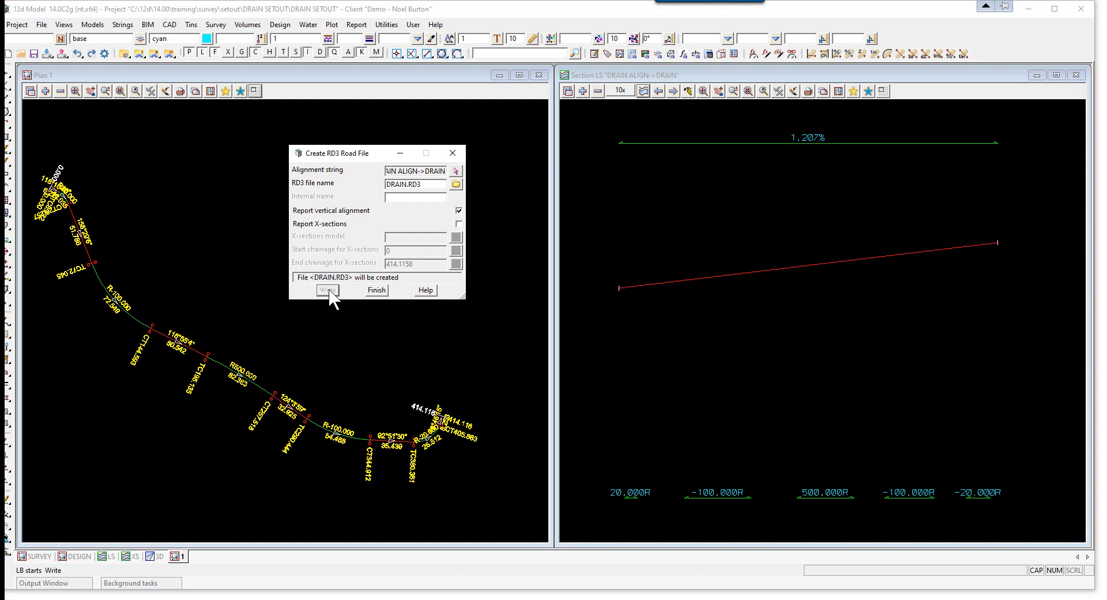
pyautogui.click(327, 291)
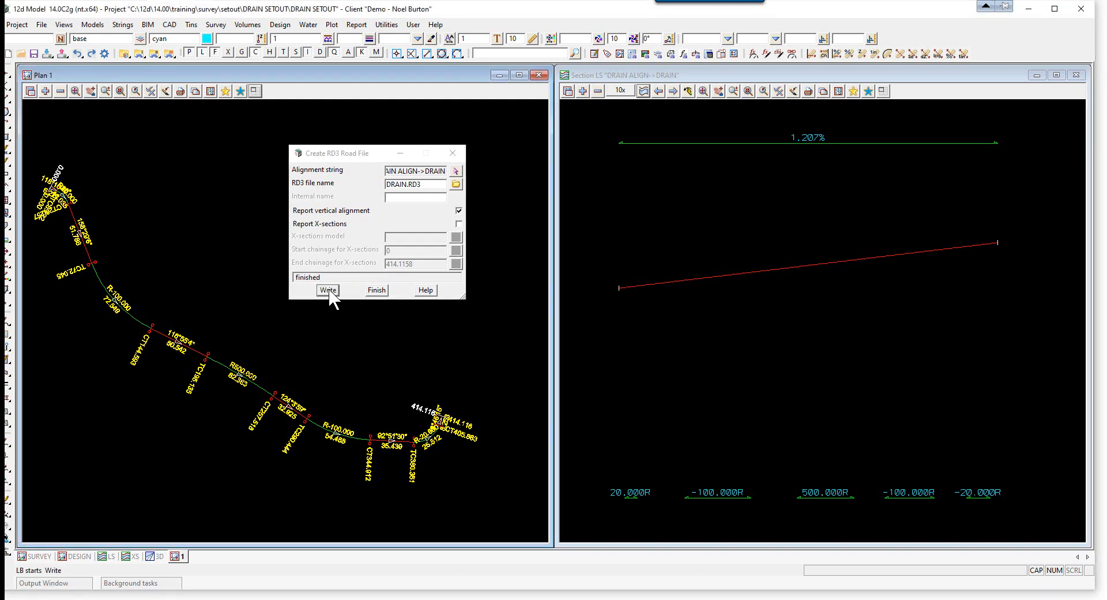